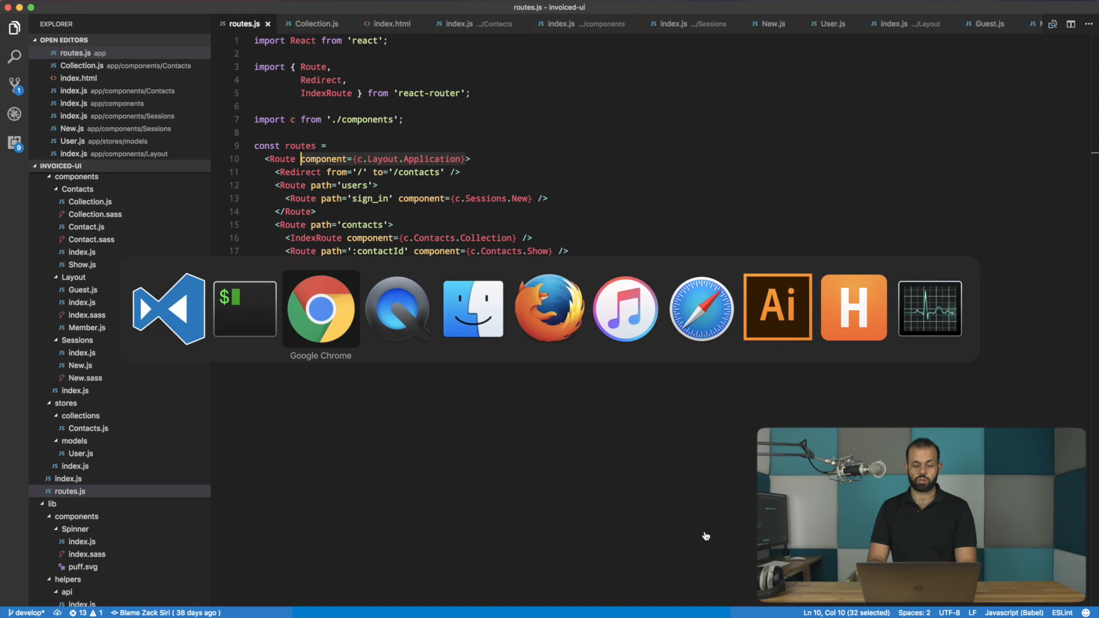
- Add an else branch to signIn that calls this.signOut() in User.js
left_click(321, 308)
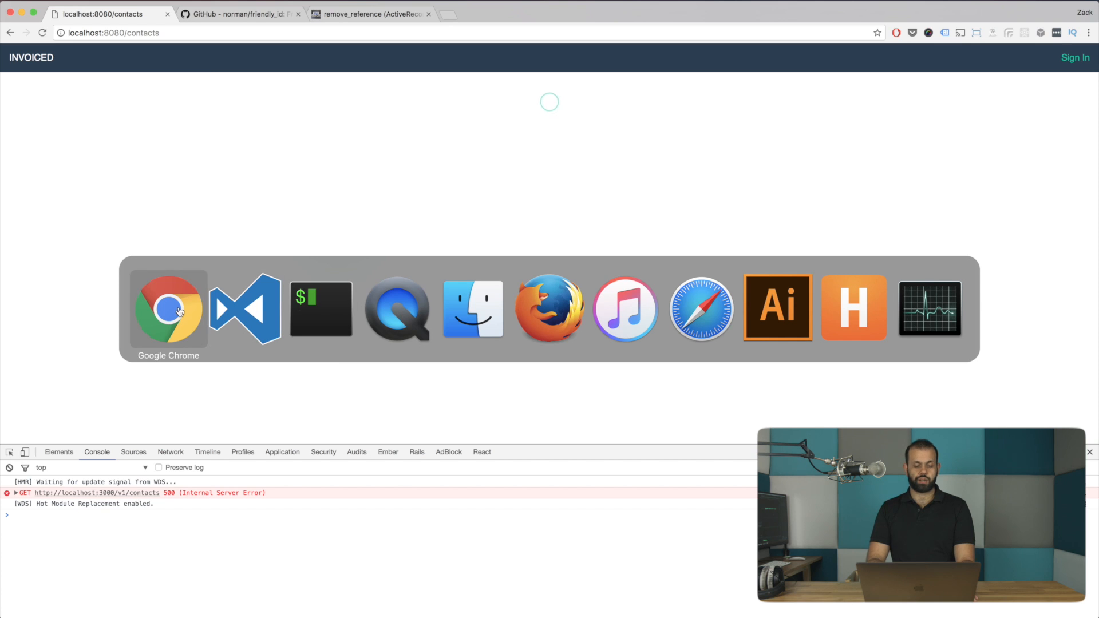
mouse_move(473, 308)
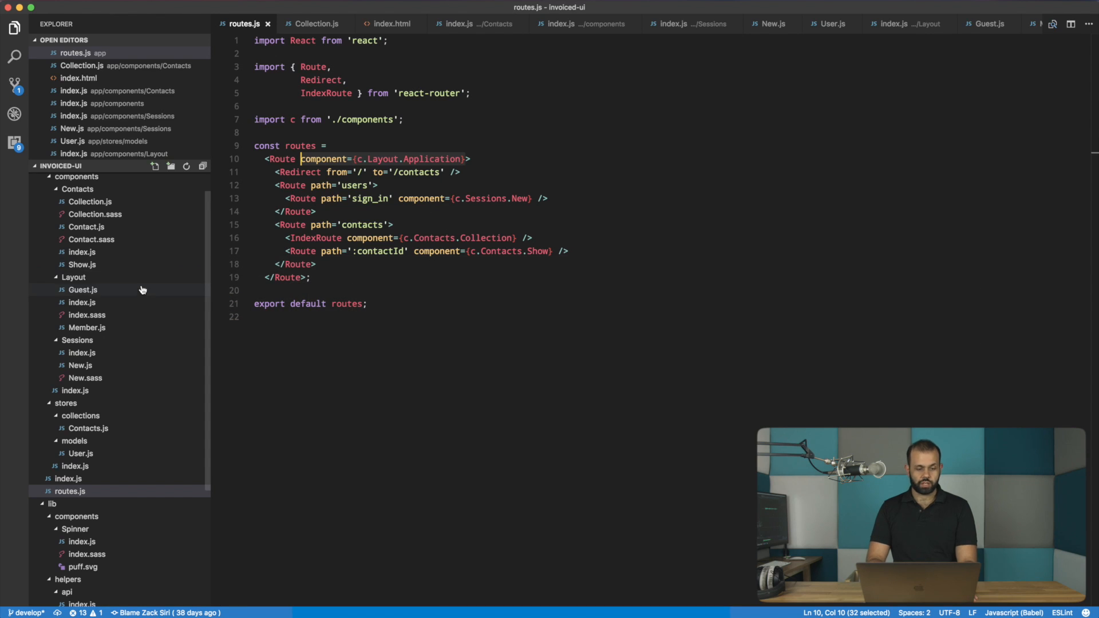
mouse_move(92, 239)
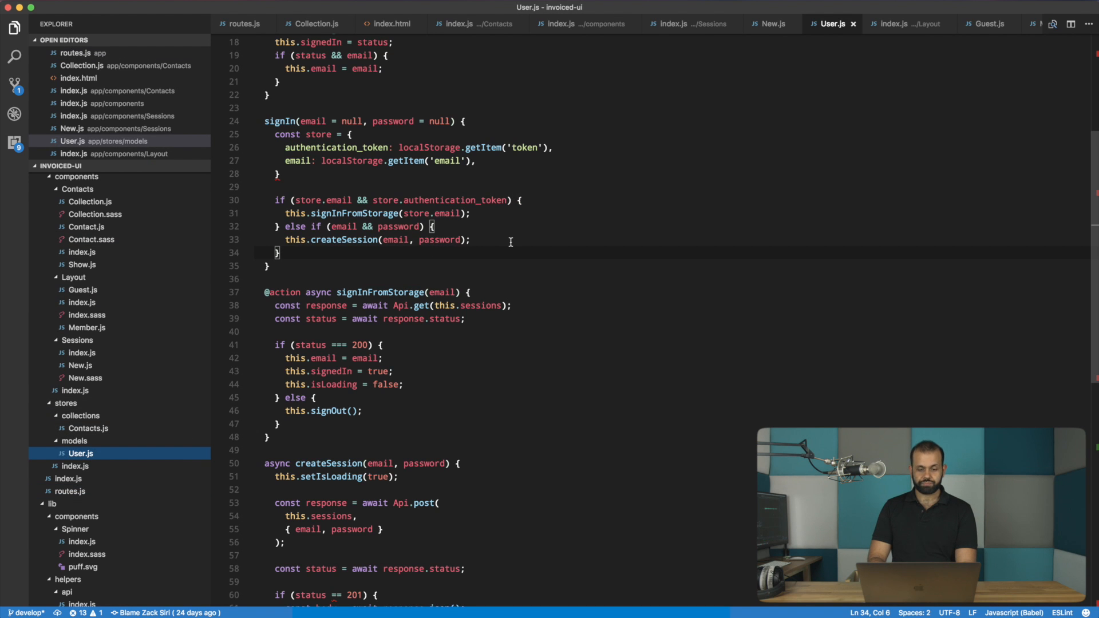
type("else {")
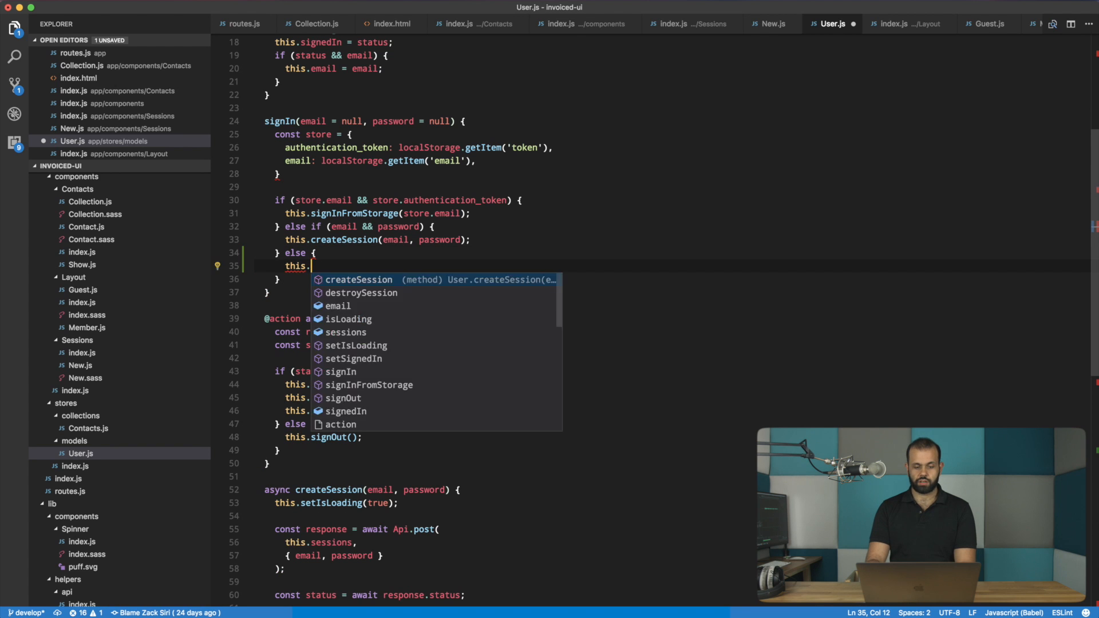
type("signOut()")
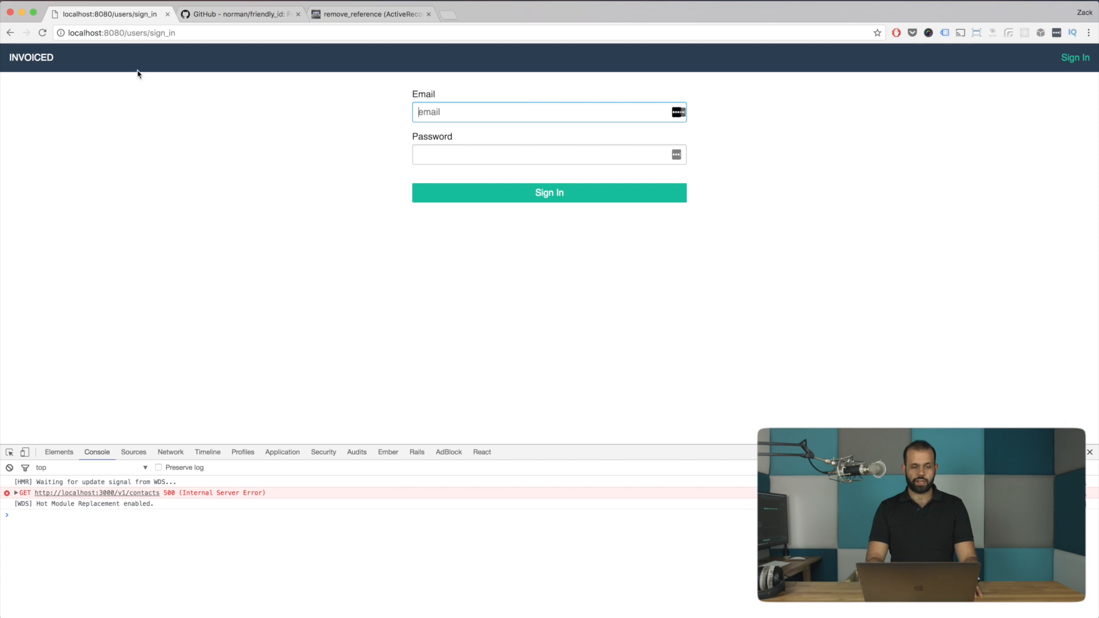
mouse_move(683, 67)
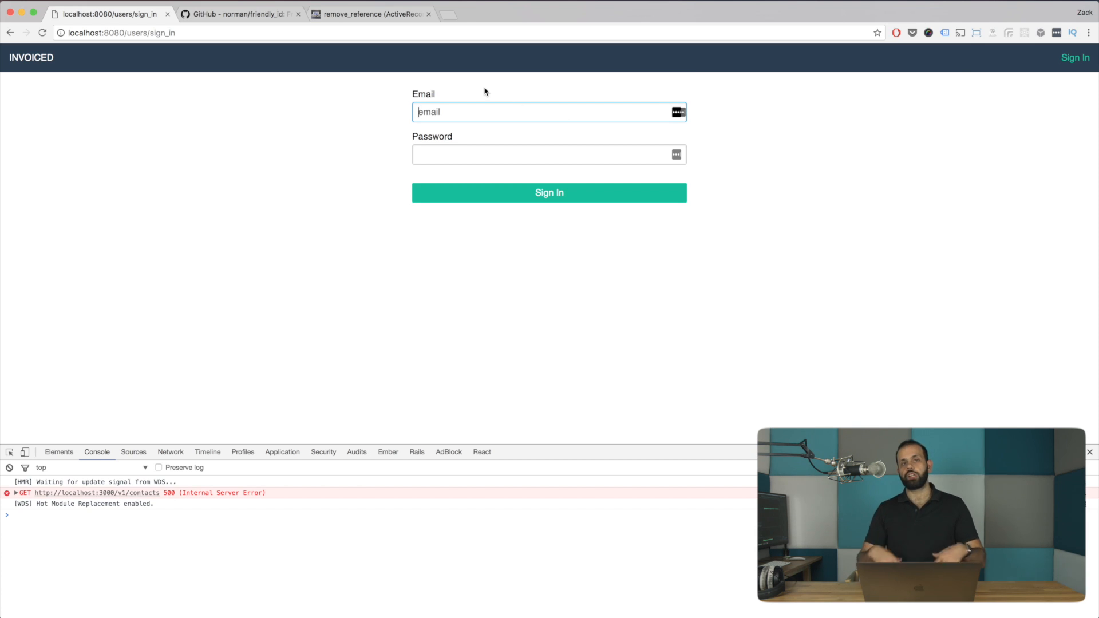
mouse_move(326, 189)
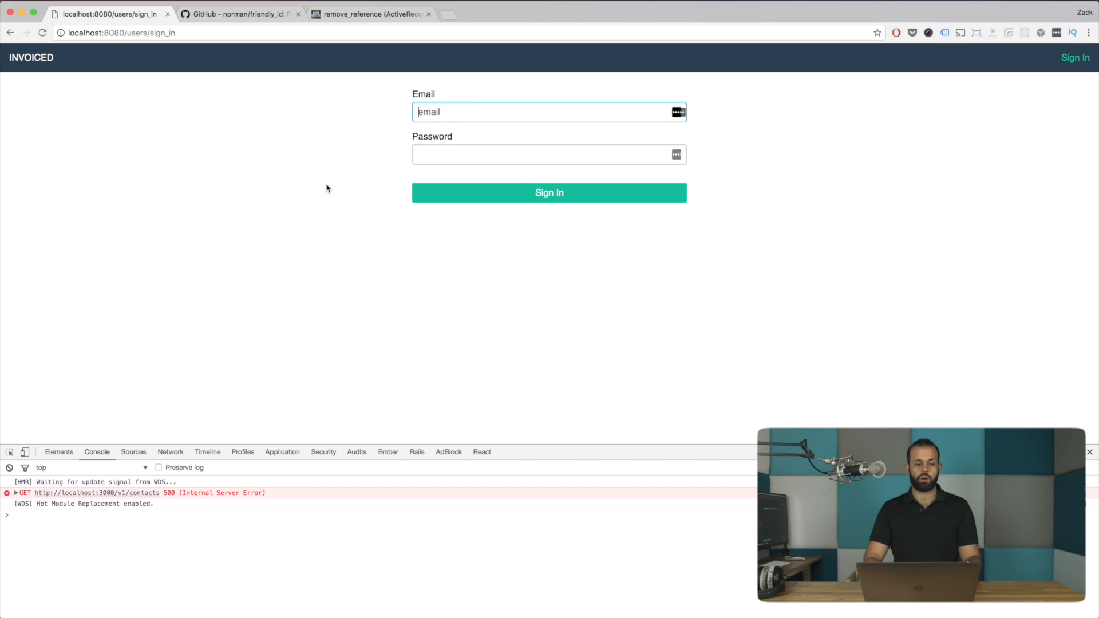
mouse_move(406, 291)
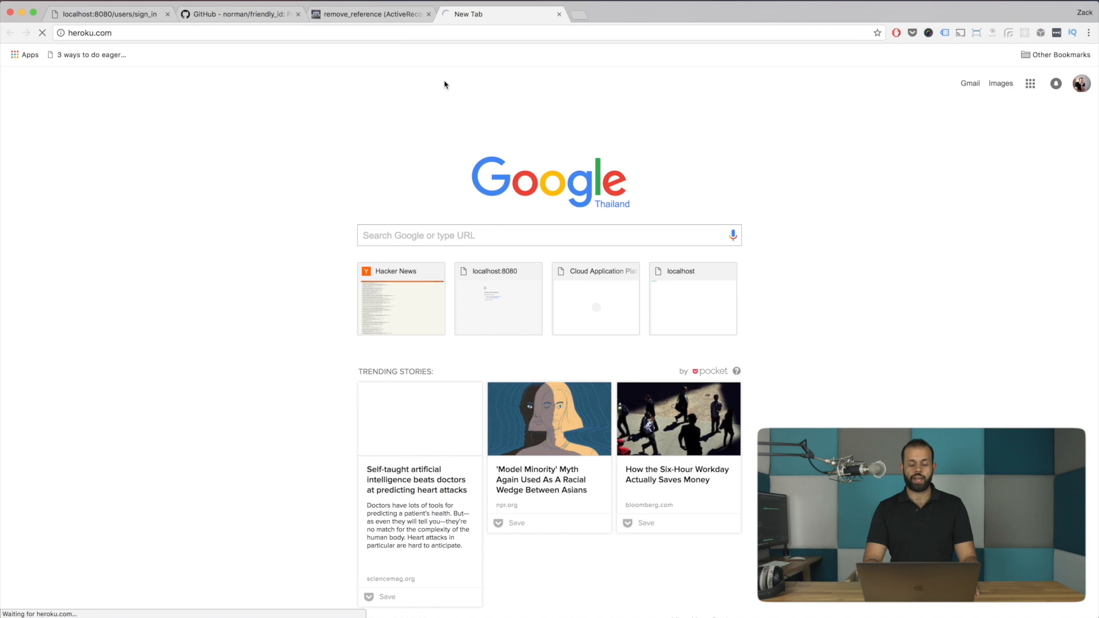
- Go to dashboard.heroku.com and sign out from the avatar menu
type("https://dashboard.heroku.com")
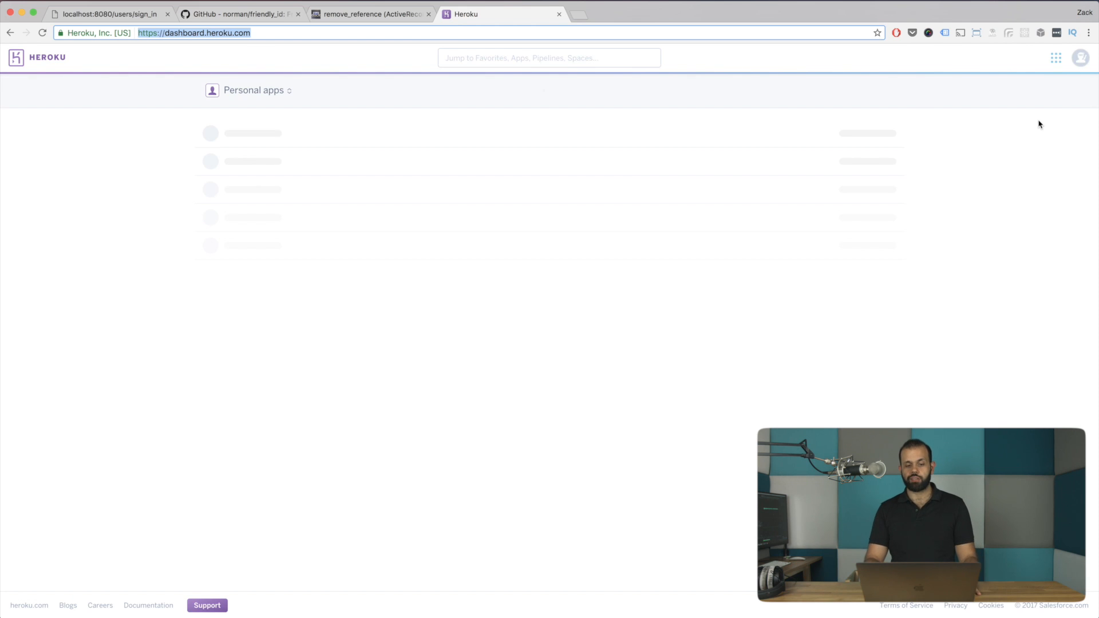
left_click(1080, 58)
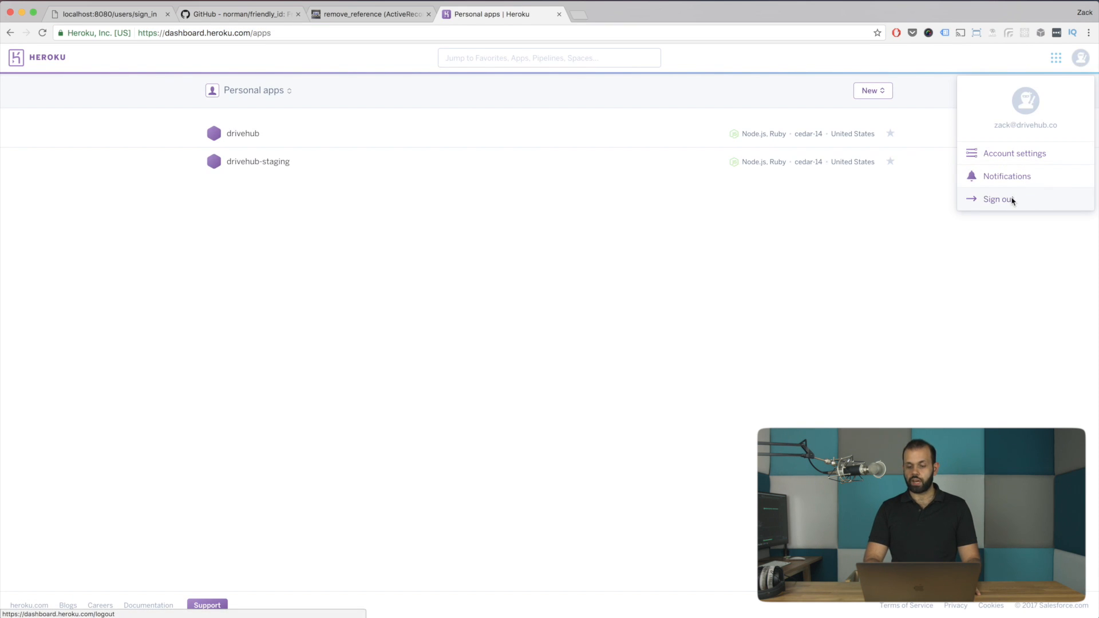
left_click(998, 199)
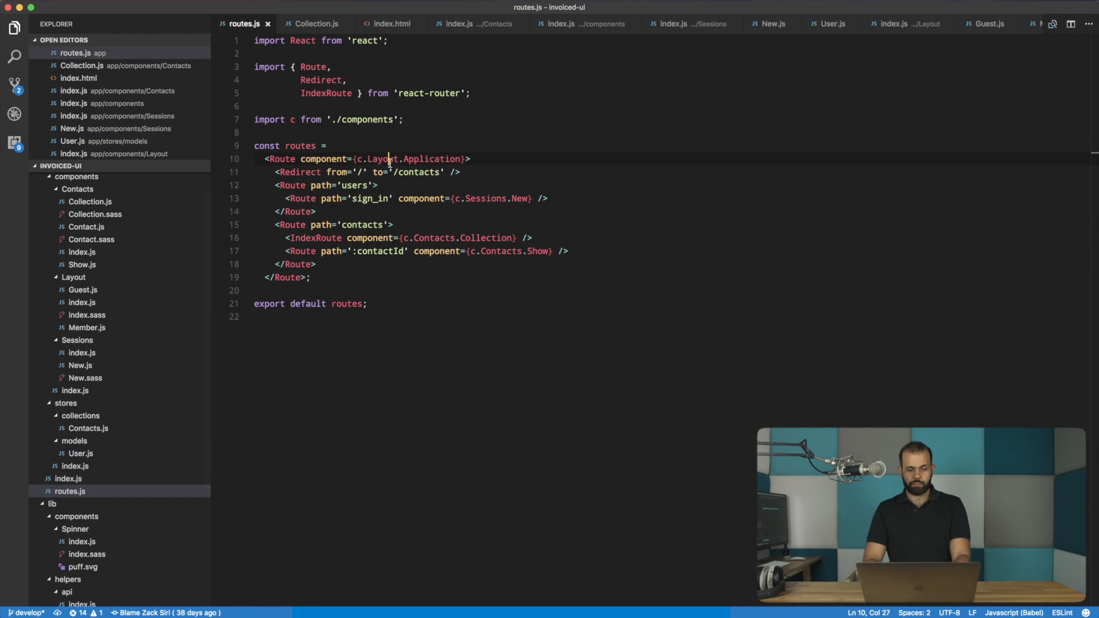
- Move component={c.Layout.Application} from the outer Route onto a new Route around the contacts routes
double_click(381, 158)
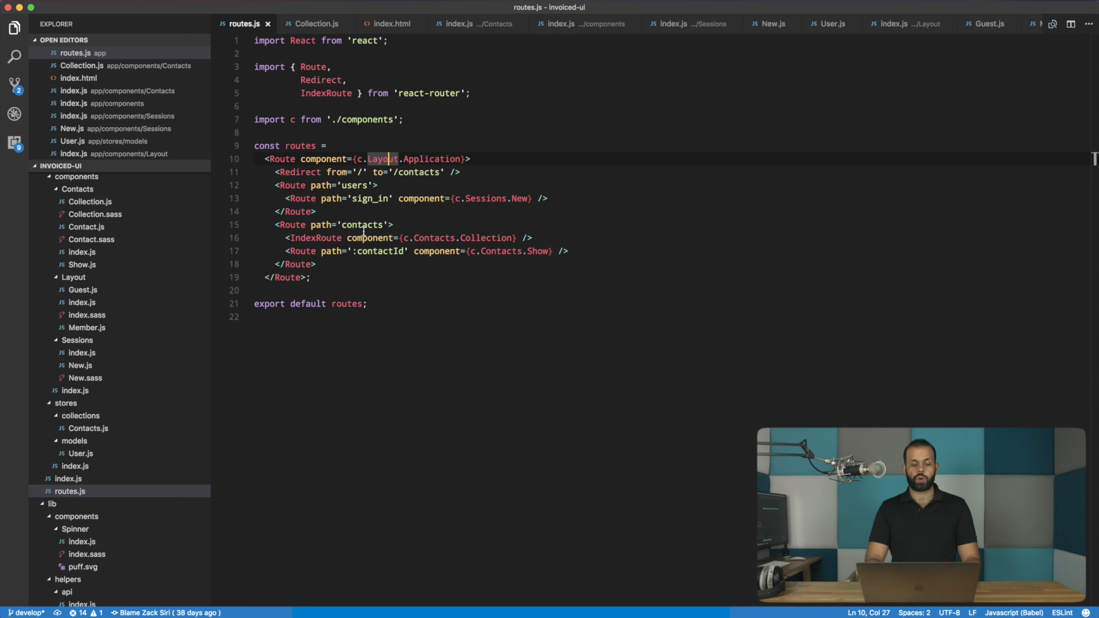
left_click(464, 158)
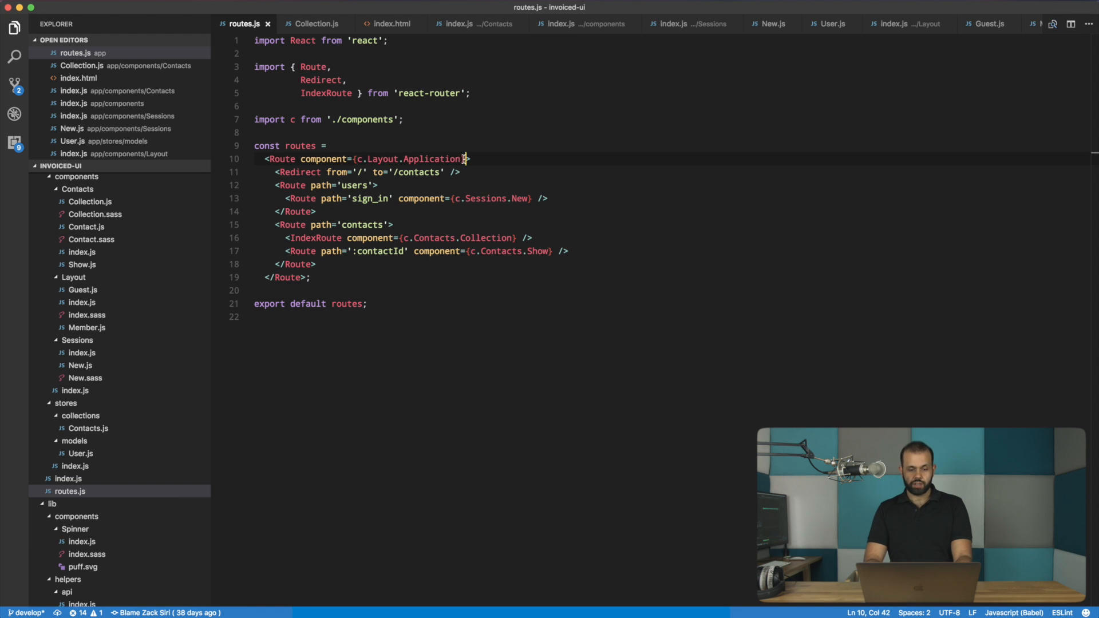
key("Backspace")
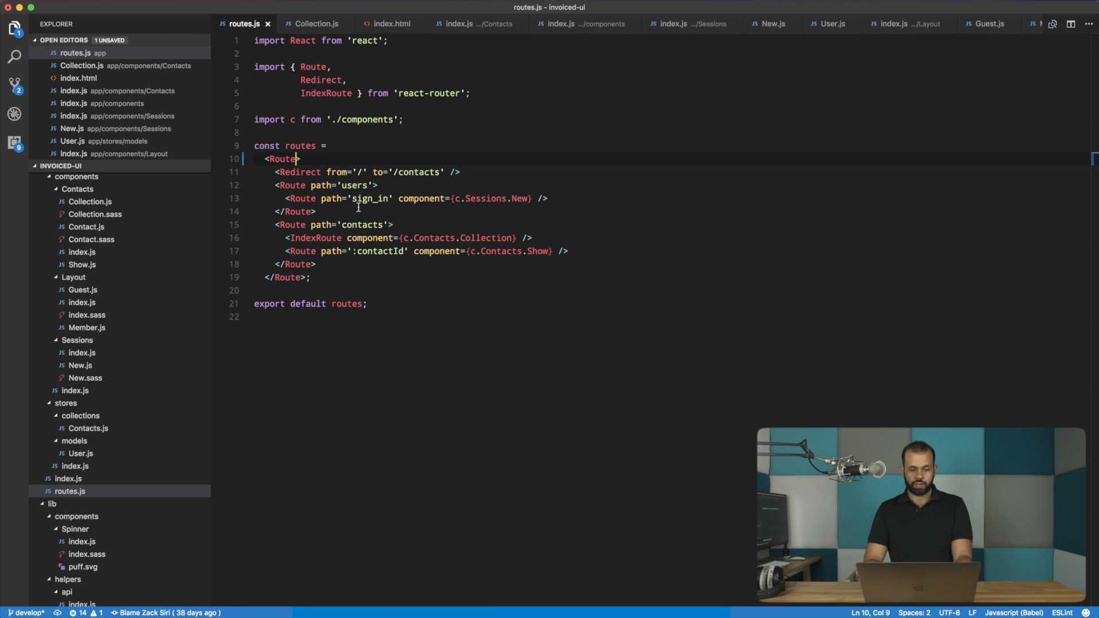
type("<Route")
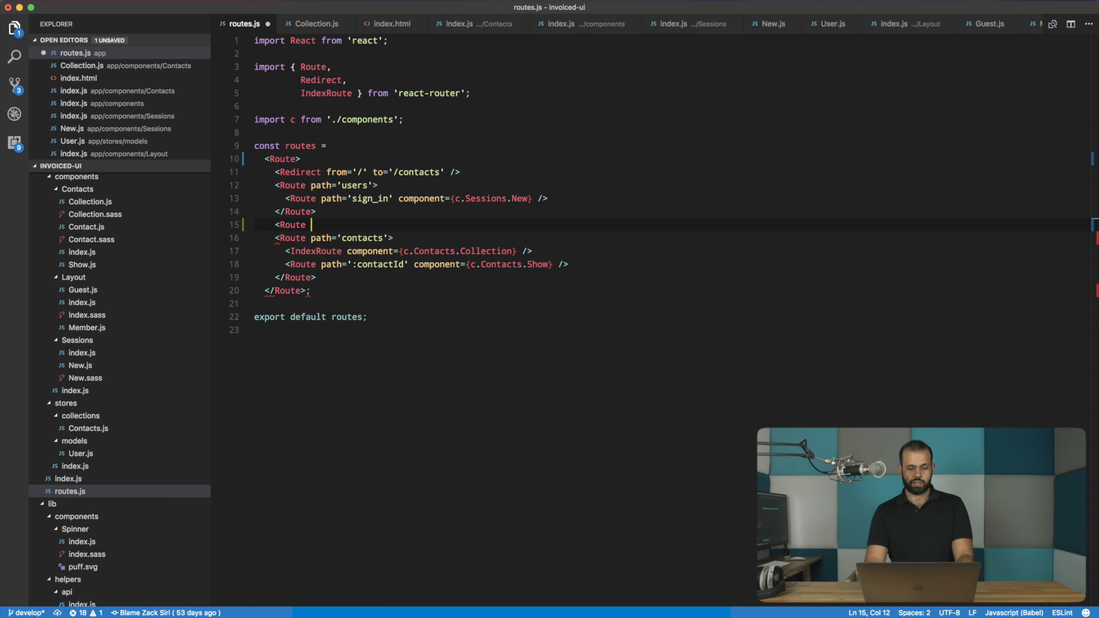
type("component={c.Layout.Application}>")
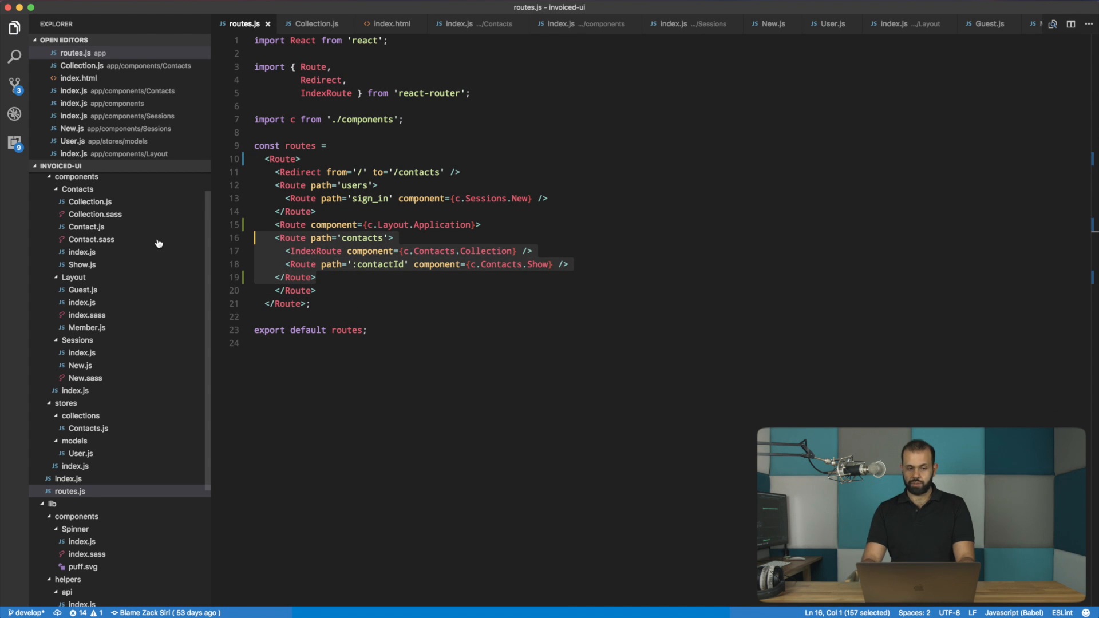
key("cmd+tab")
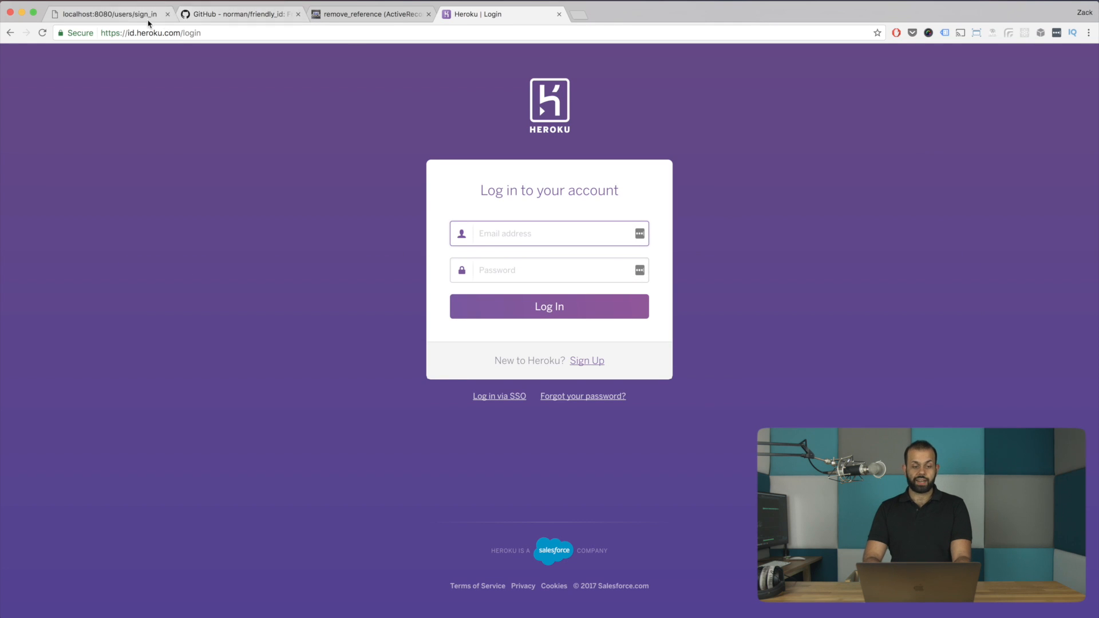
- Sign in to the local app with email and password, then sign out again
left_click(109, 13)
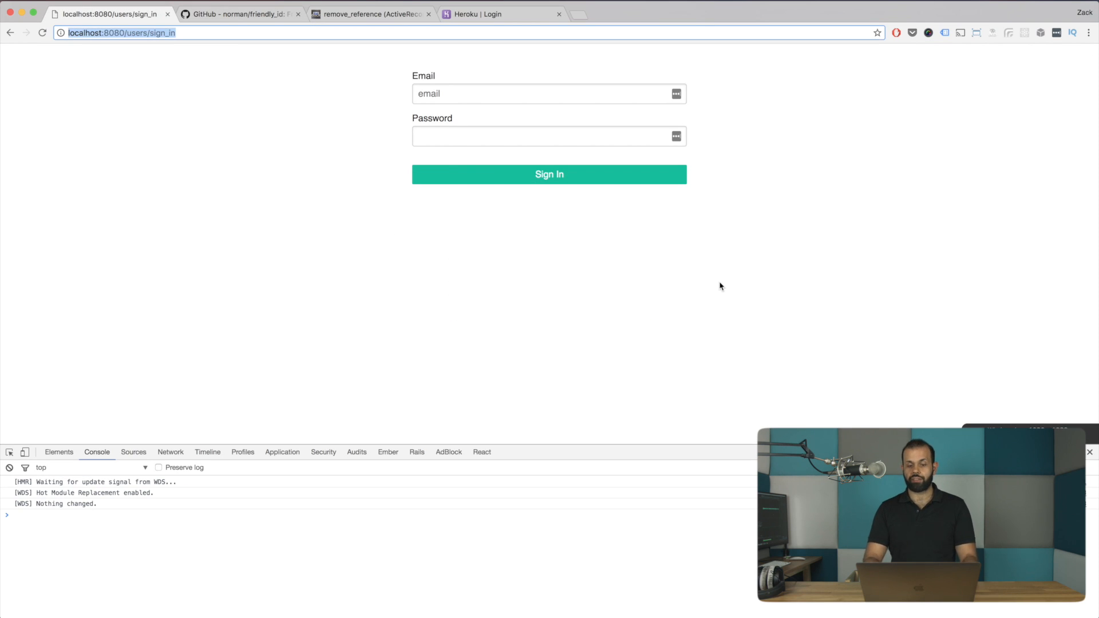
mouse_move(677, 77)
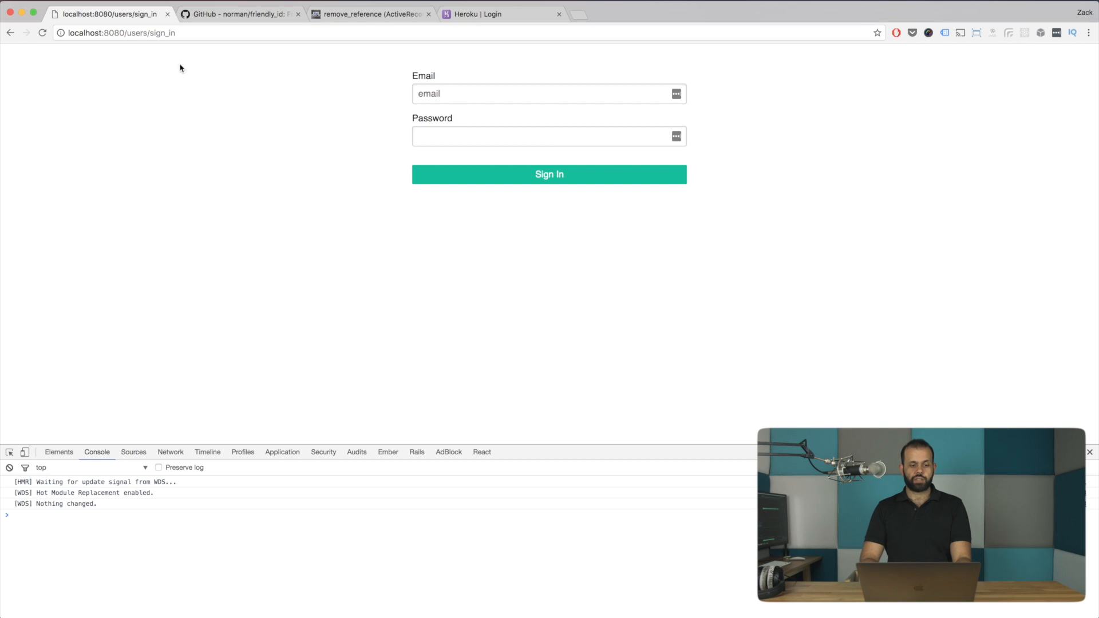
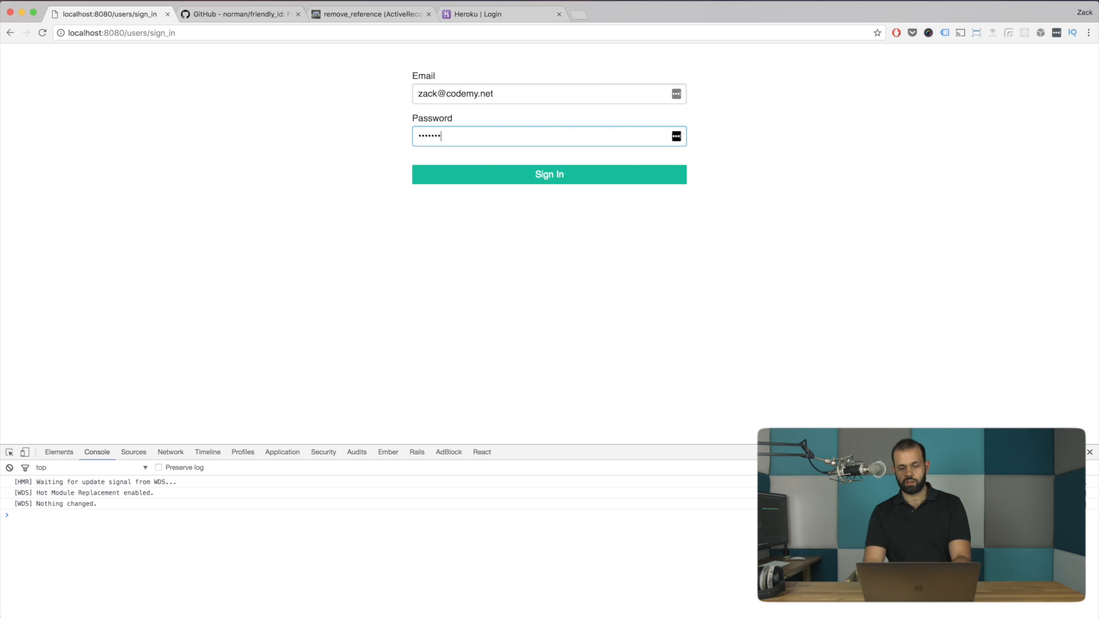
left_click(548, 174)
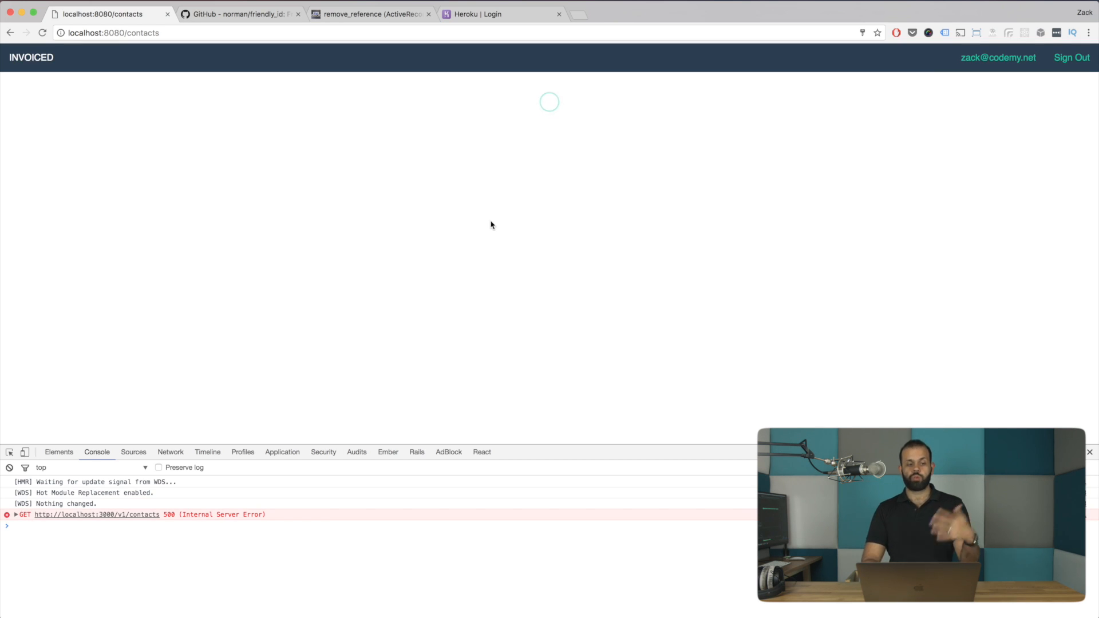
mouse_move(79, 64)
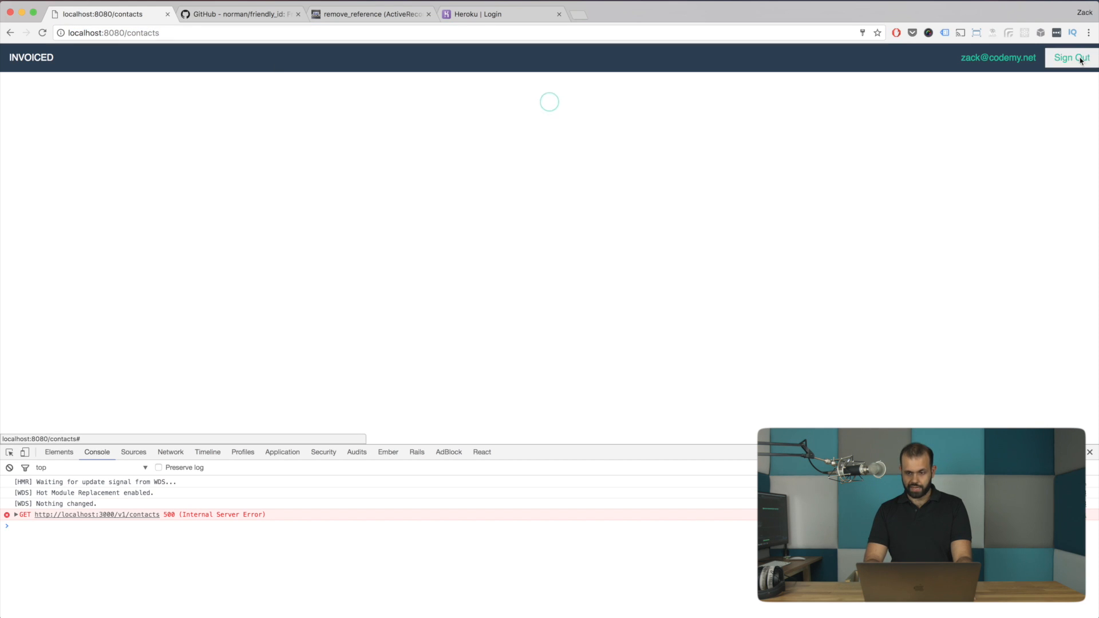
left_click(1072, 57)
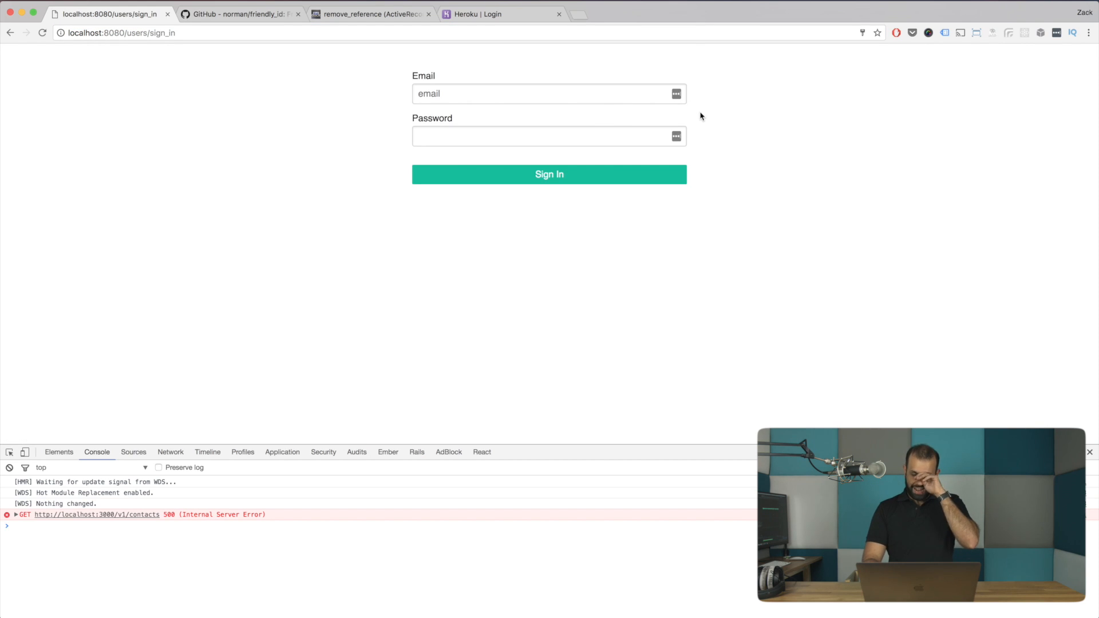
mouse_move(615, 236)
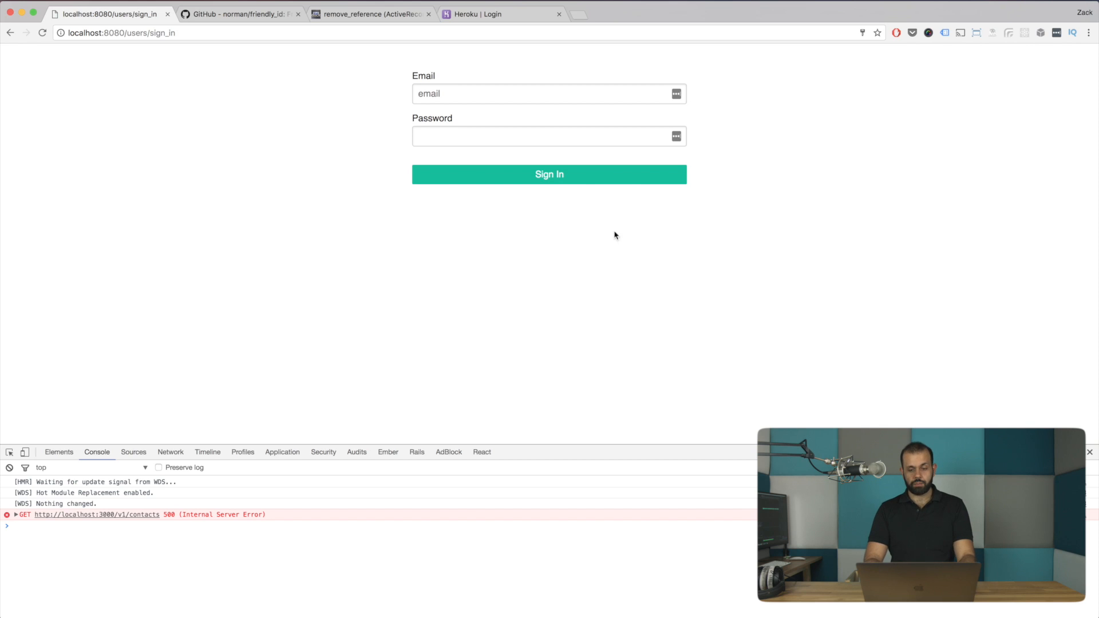
mouse_move(583, 227)
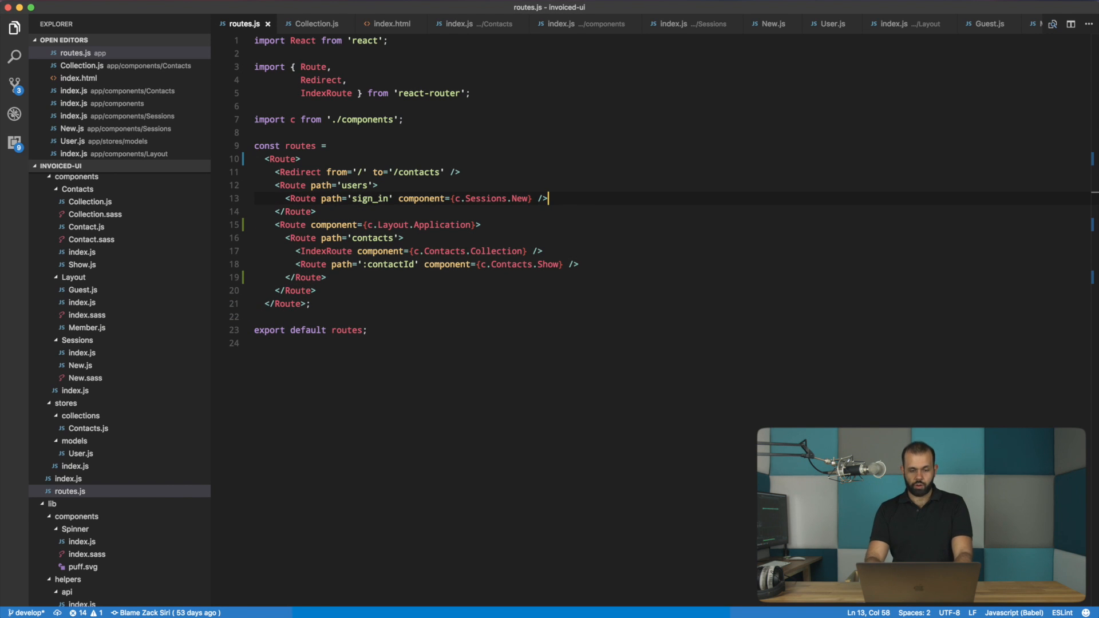
- Add <Route path='sign_up' component={c.Users.New} /> under the users routes
type("<Route paht")
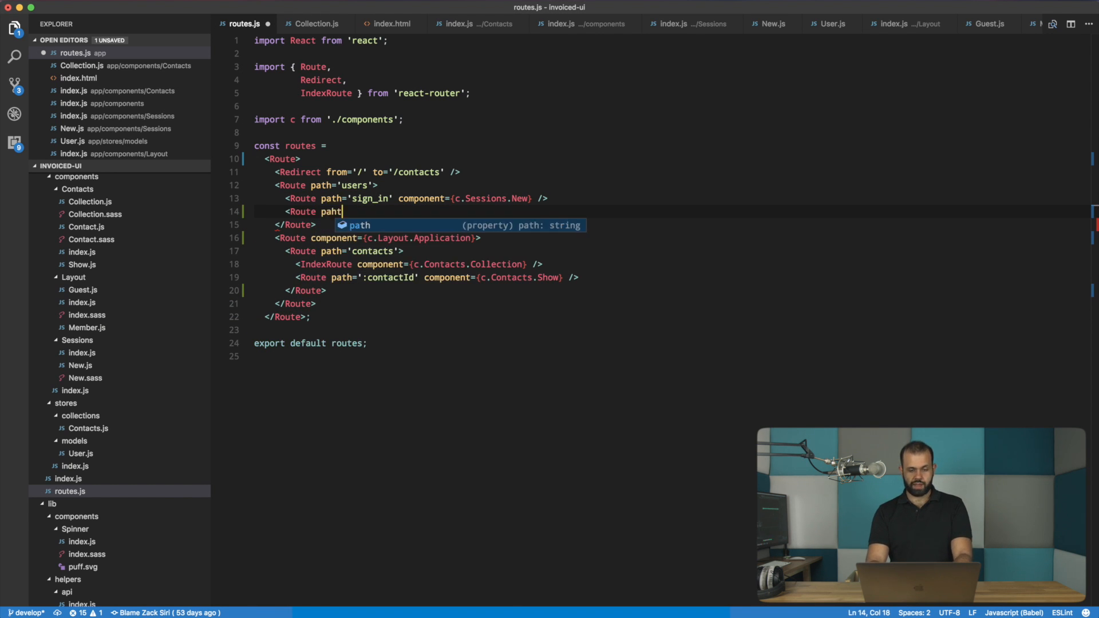
type("path=")
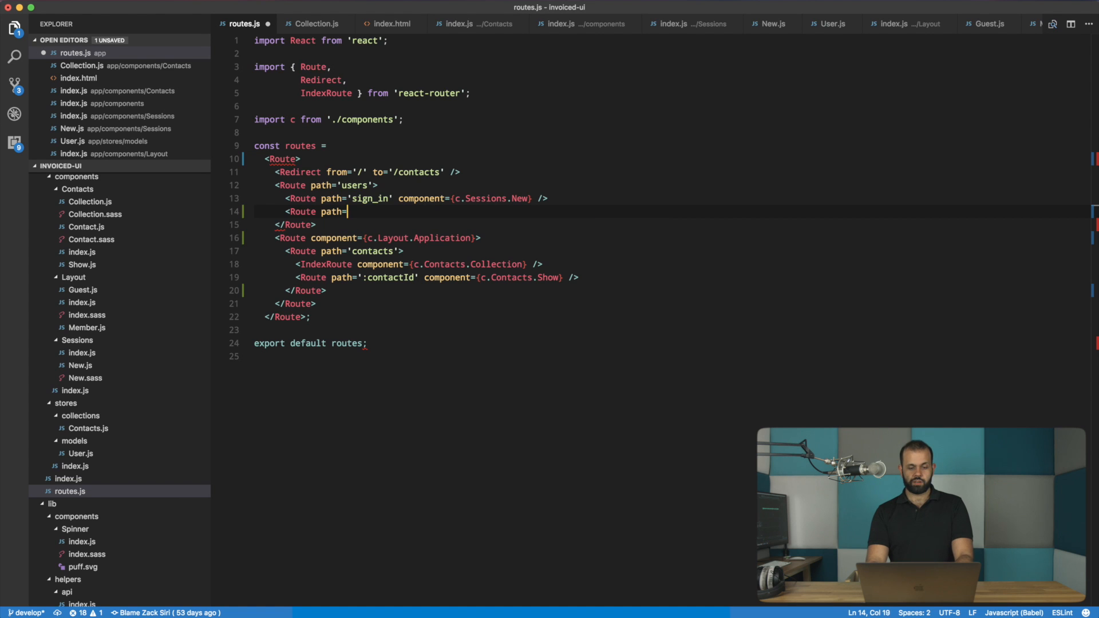
type("'sign_up'")
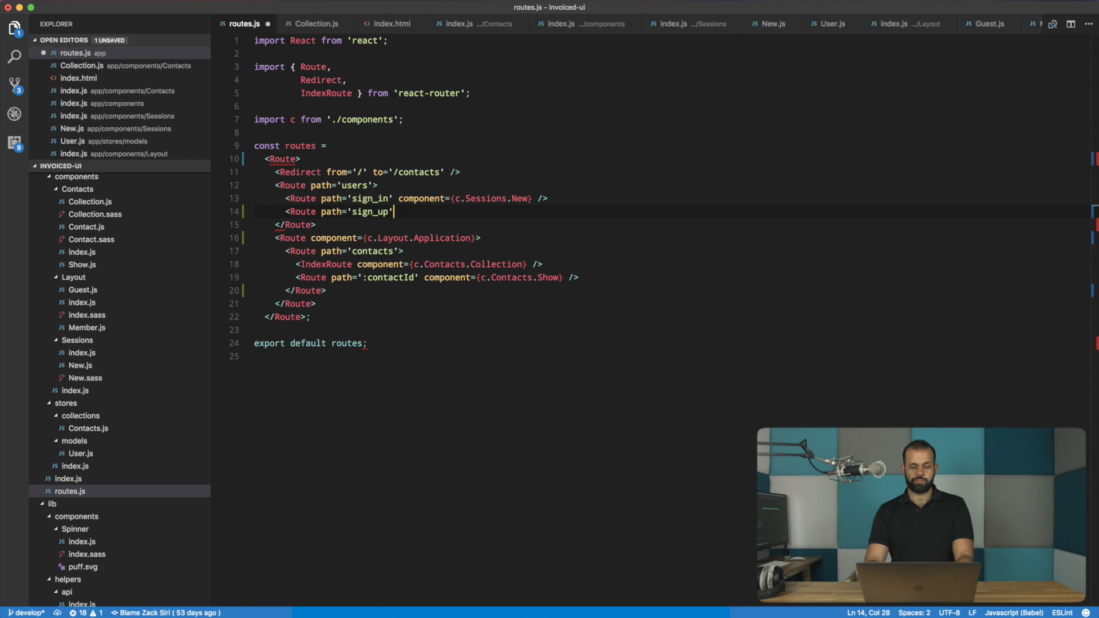
type("component={c.Sessions")
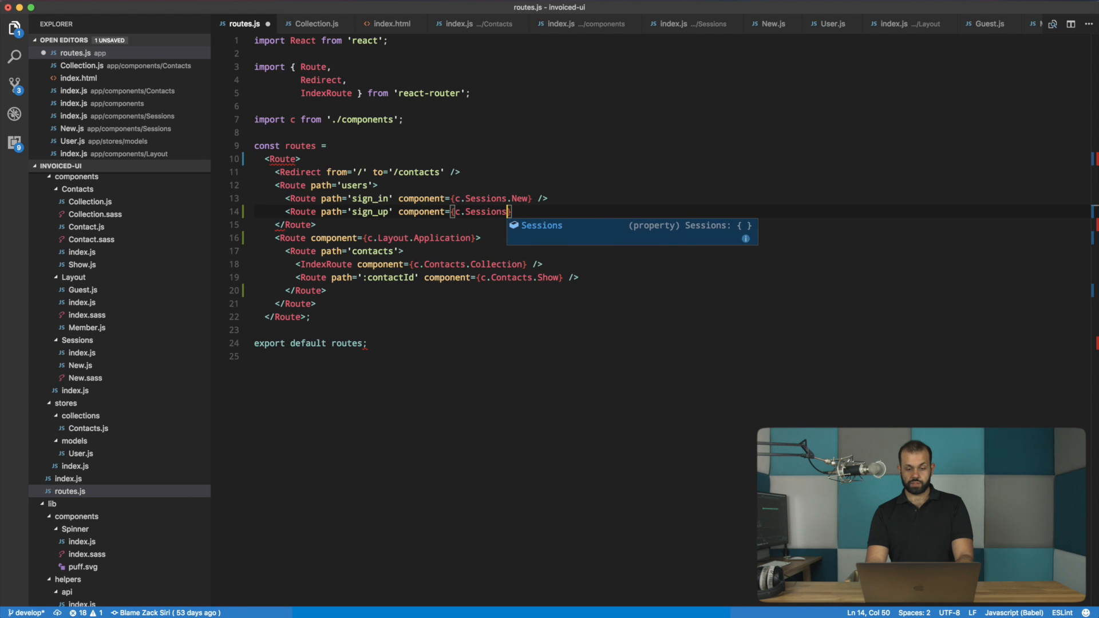
type("Users.Crea")
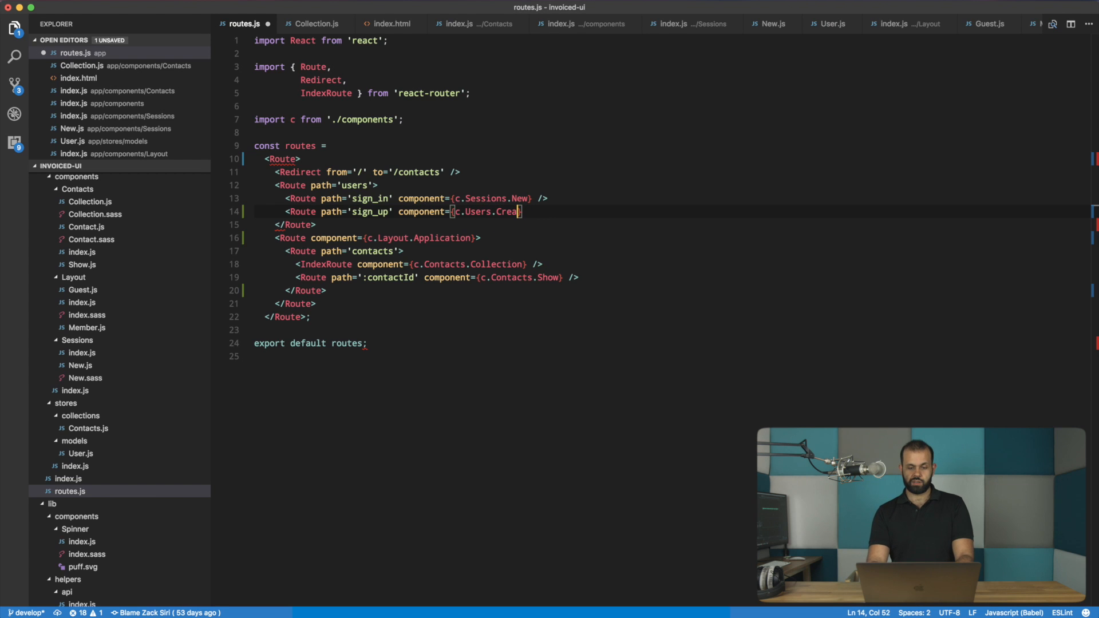
type("New}")
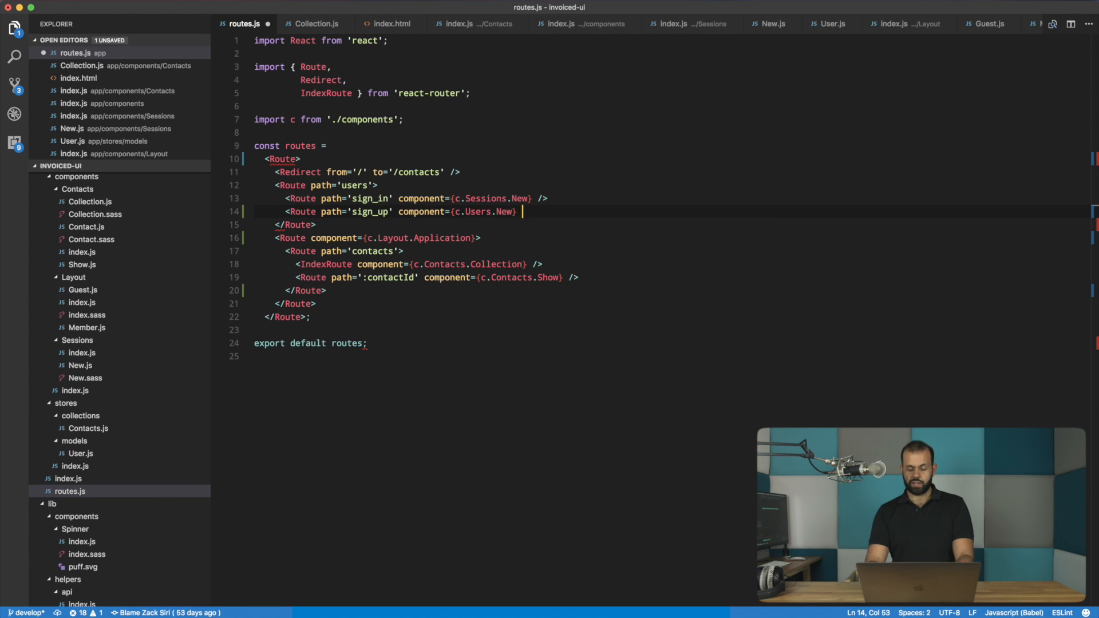
type("/>")
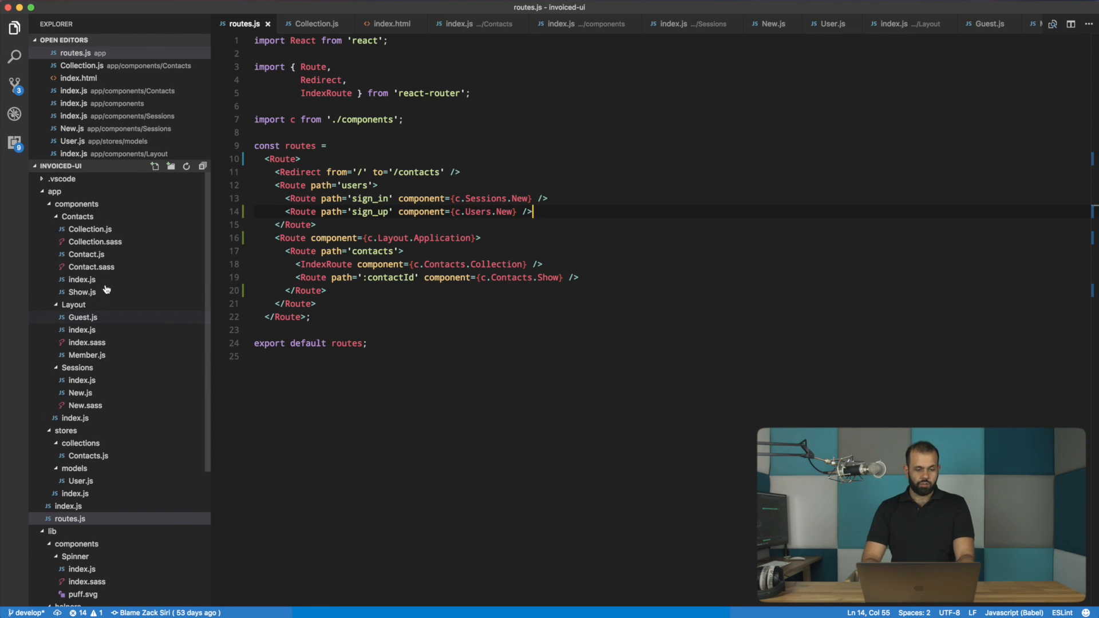
- Create a Users folder under components holding index.js and New.js
right_click(77, 204)
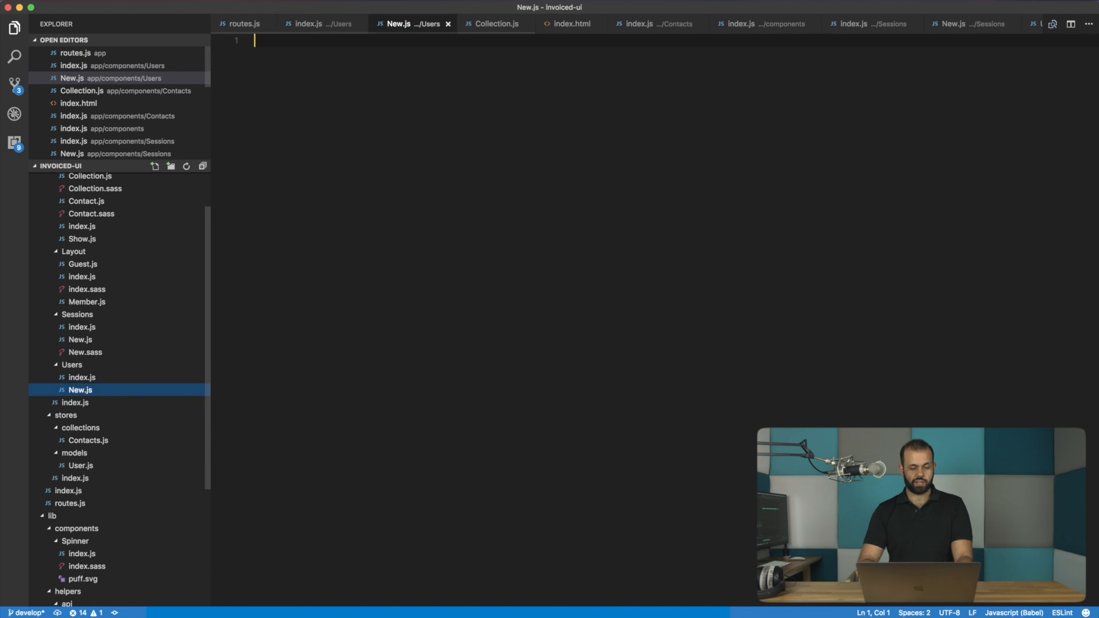
left_click(83, 377)
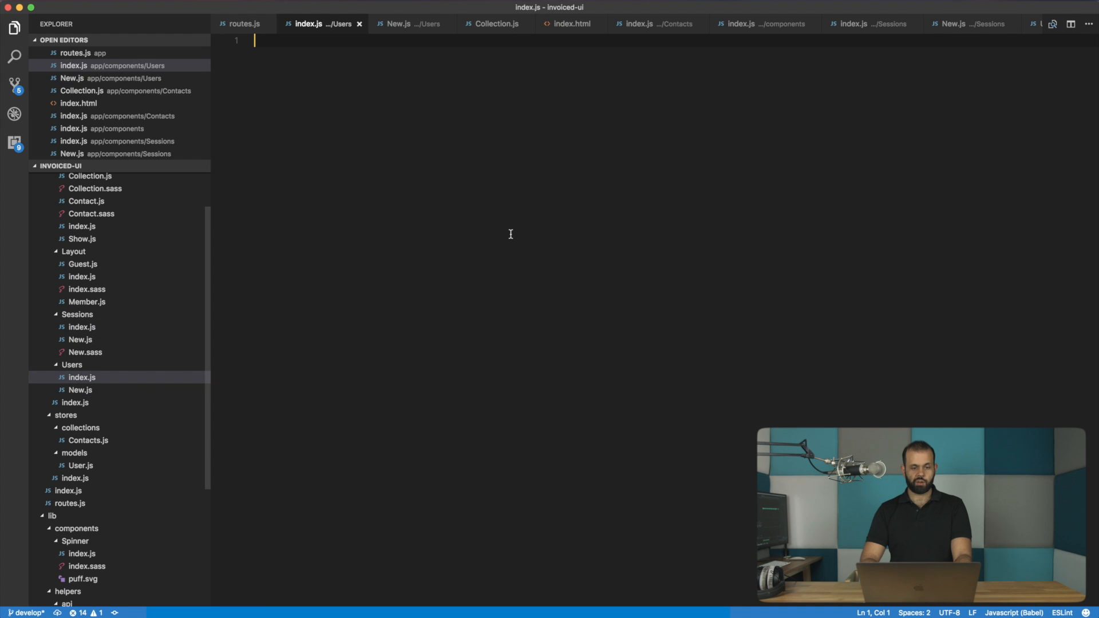
- In Users/index.js, import New from './New' and export default { New }
type("ipor")
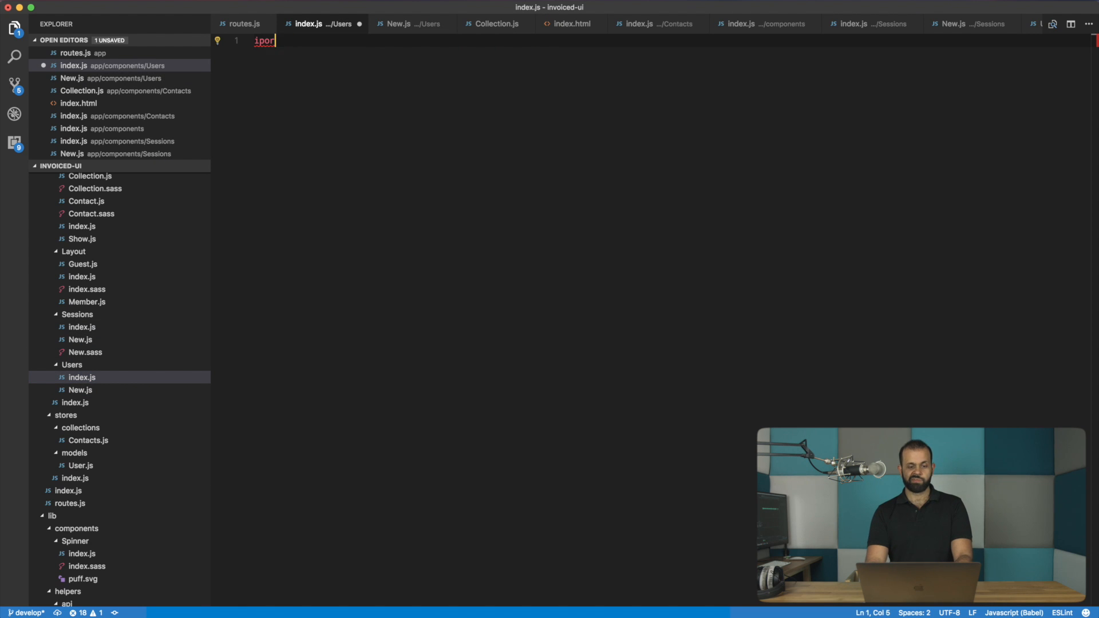
type("import New from './New';'")
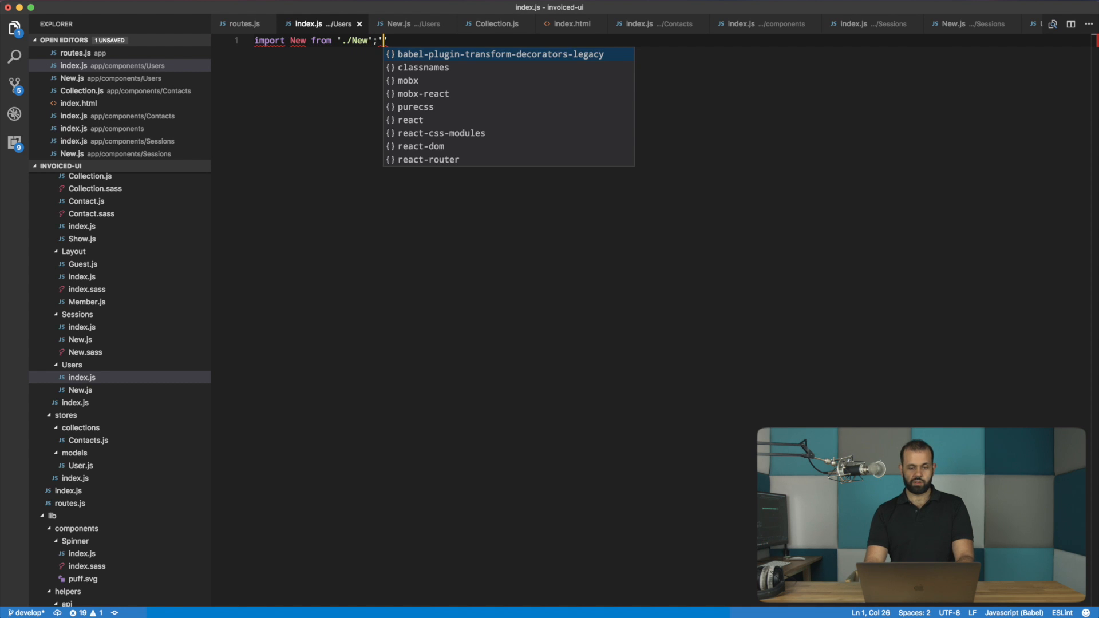
key("enter")
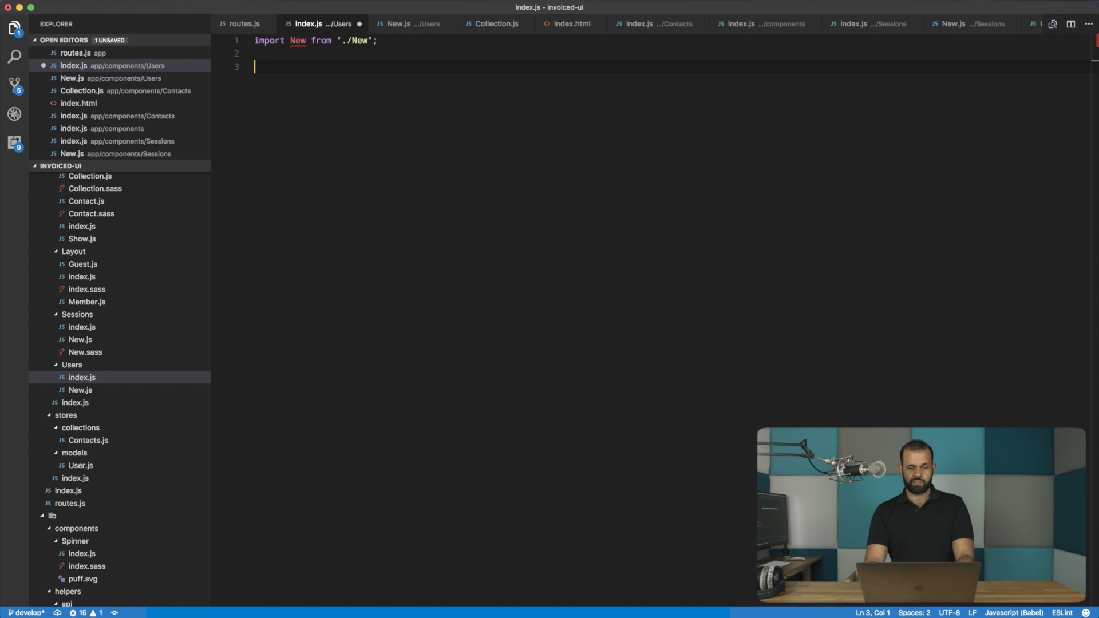
type("export default")
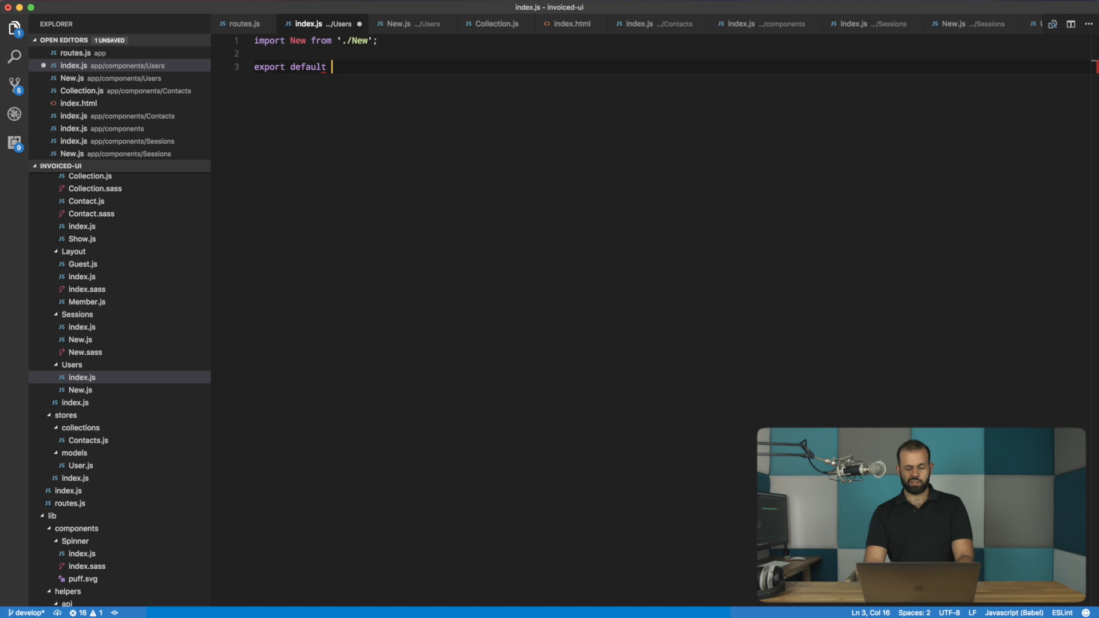
type("New;")
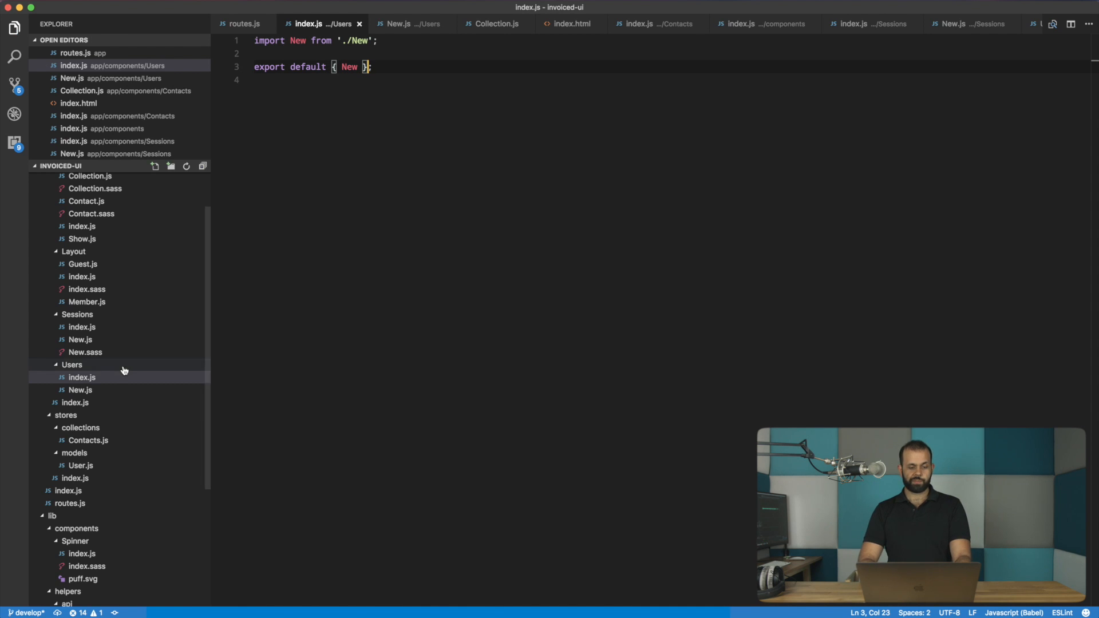
mouse_move(83, 377)
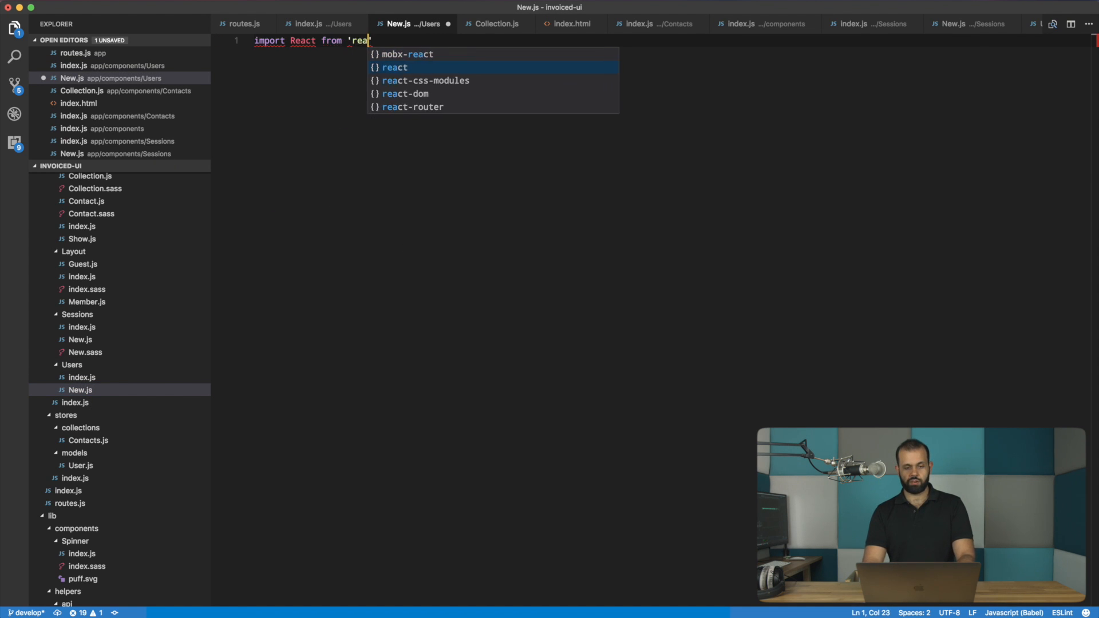
- Import React, define const New = () => <div>Sign Up</div>; and export default New
key("Enter")
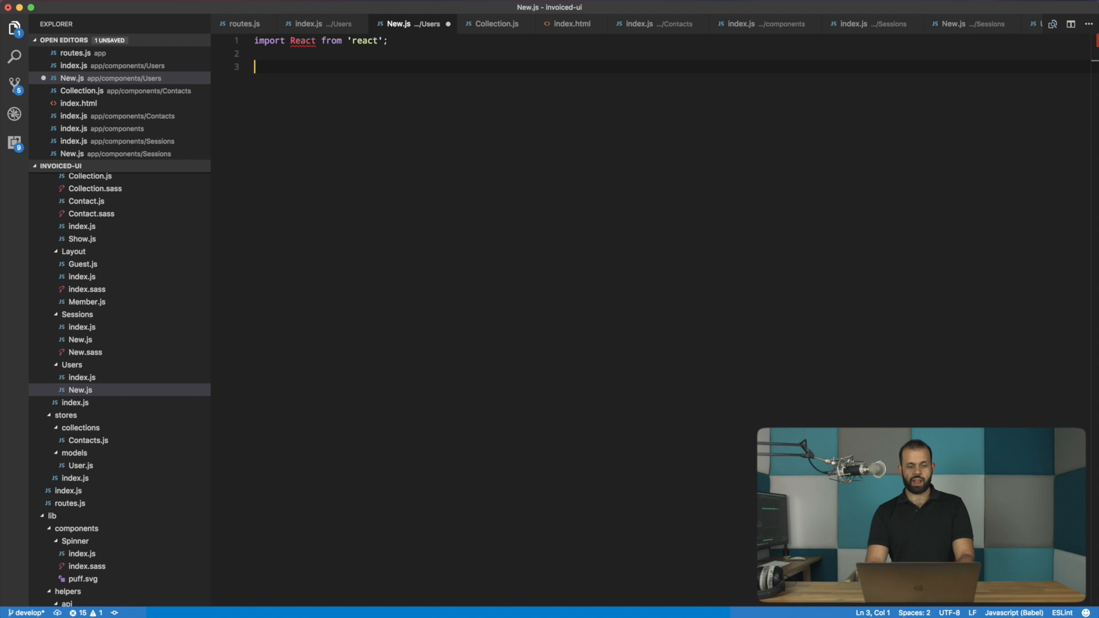
type("const New =")
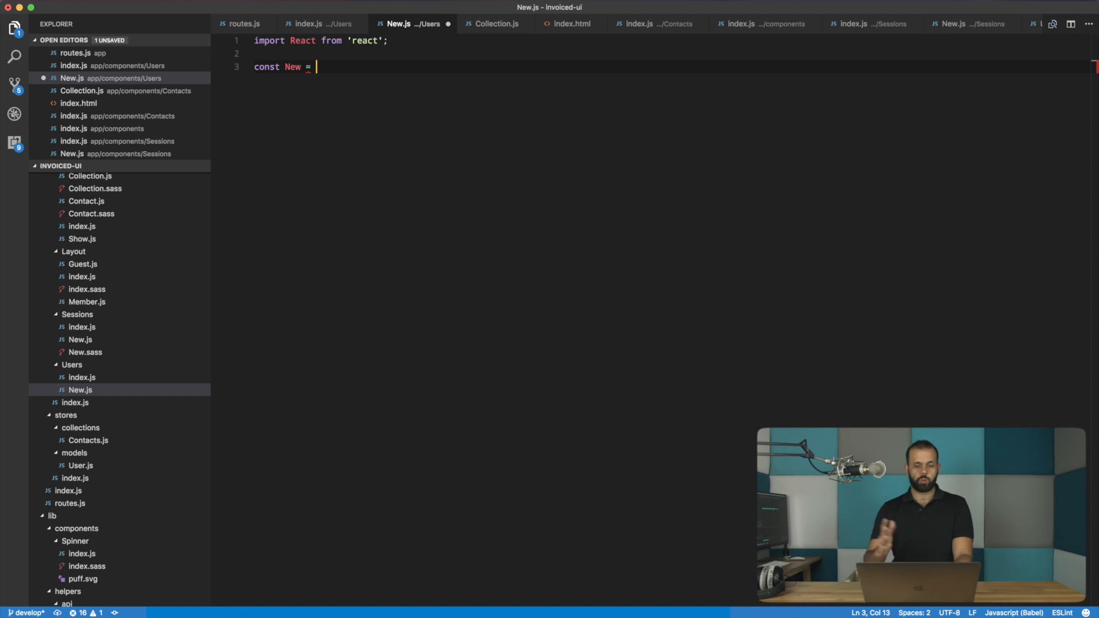
type("() =")
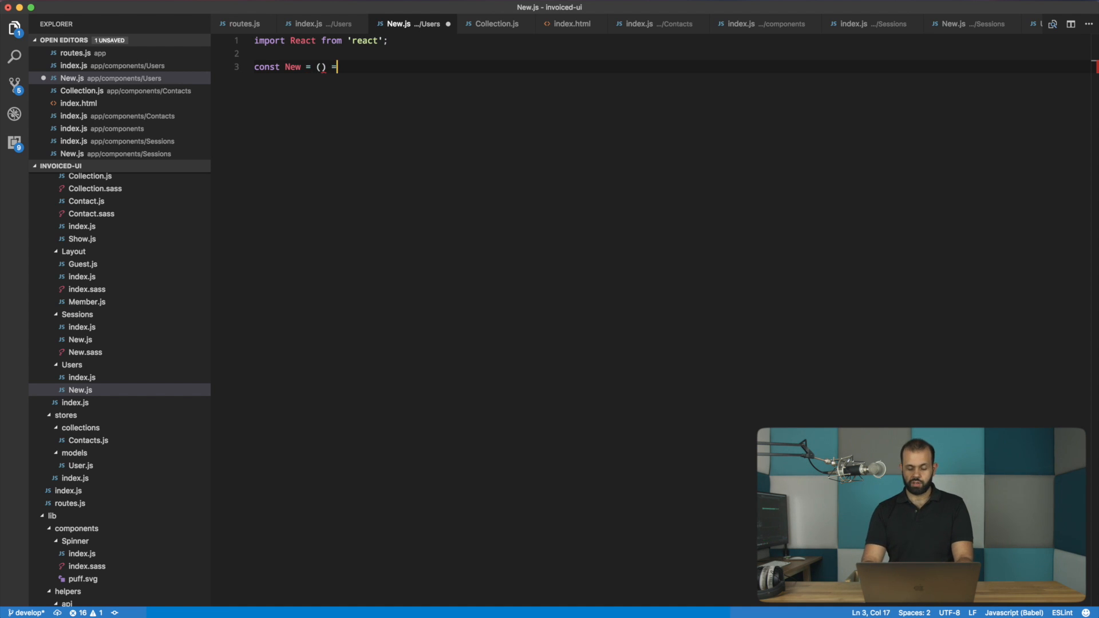
type(">")
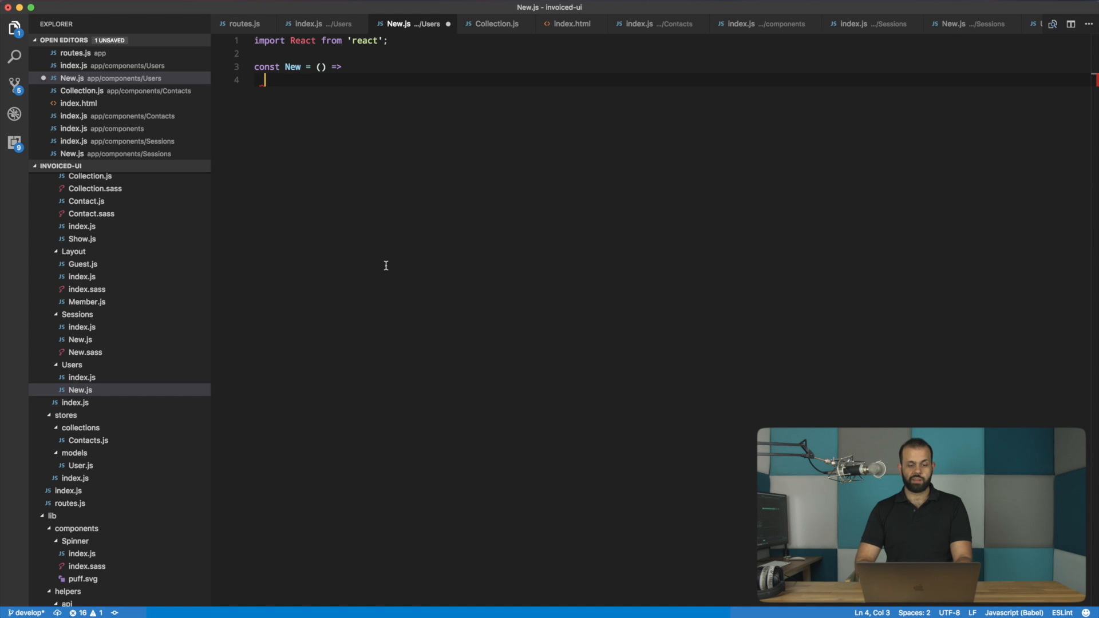
type("<div>")
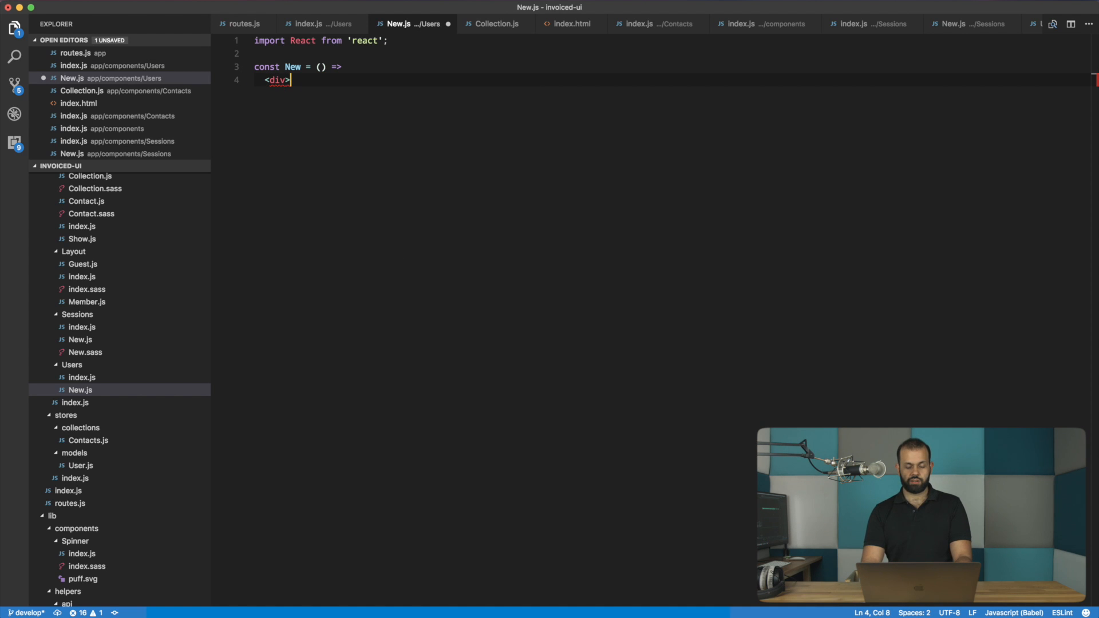
type("Sign Up")
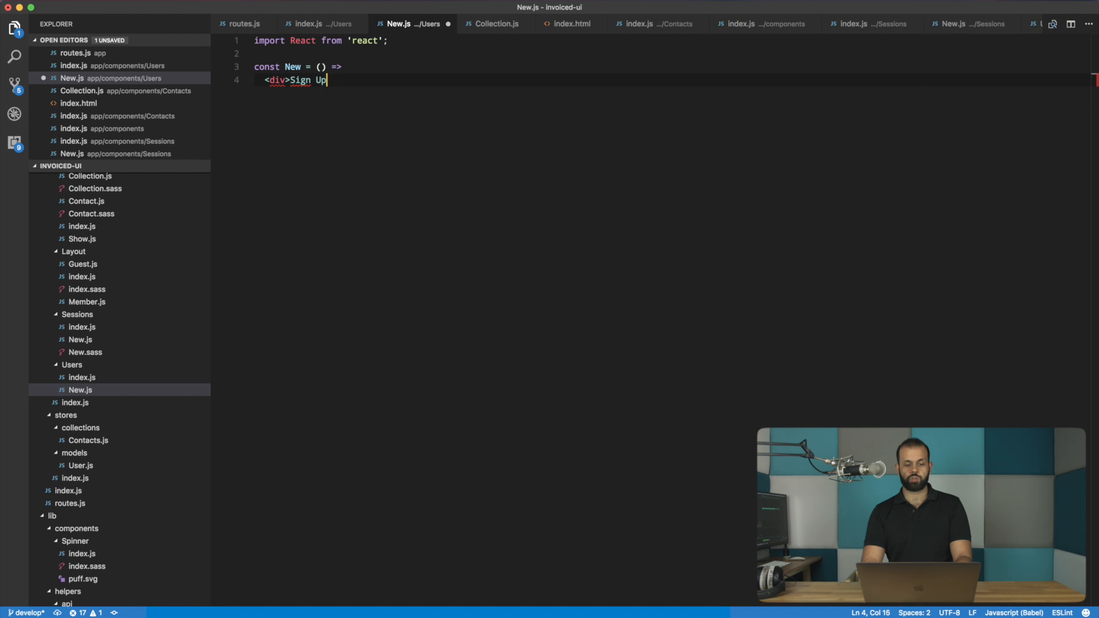
type("</div>;")
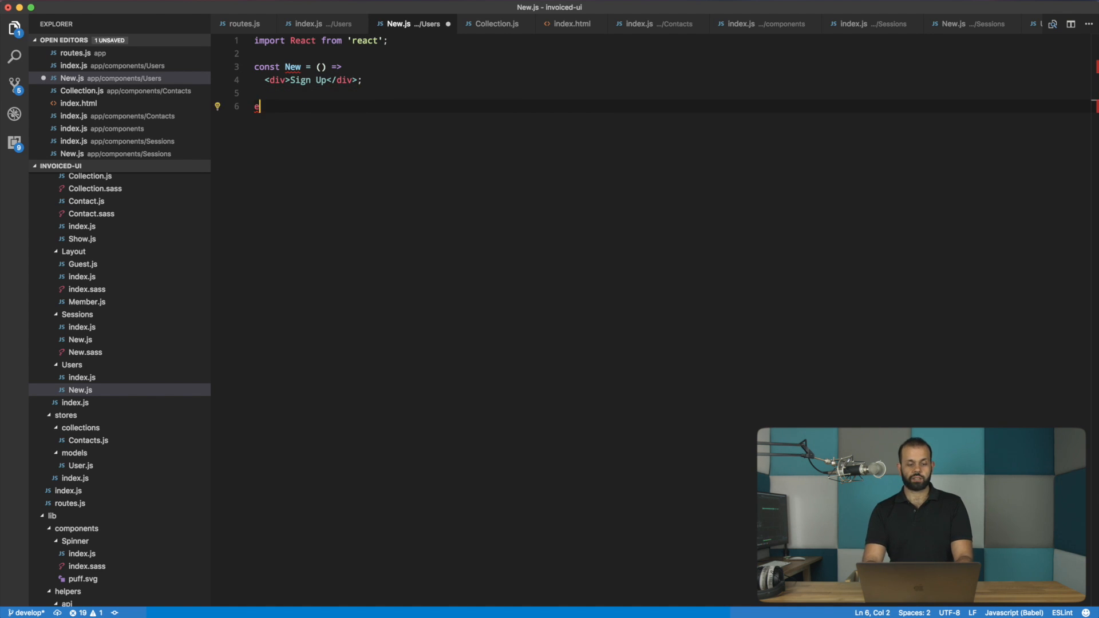
type("xport default New;")
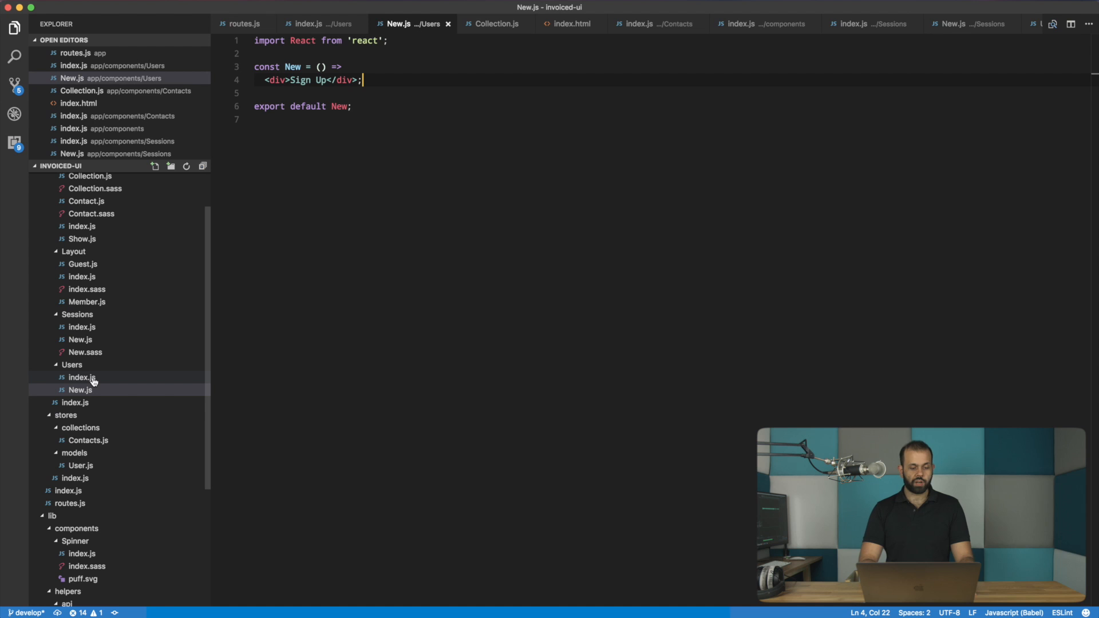
mouse_move(80, 389)
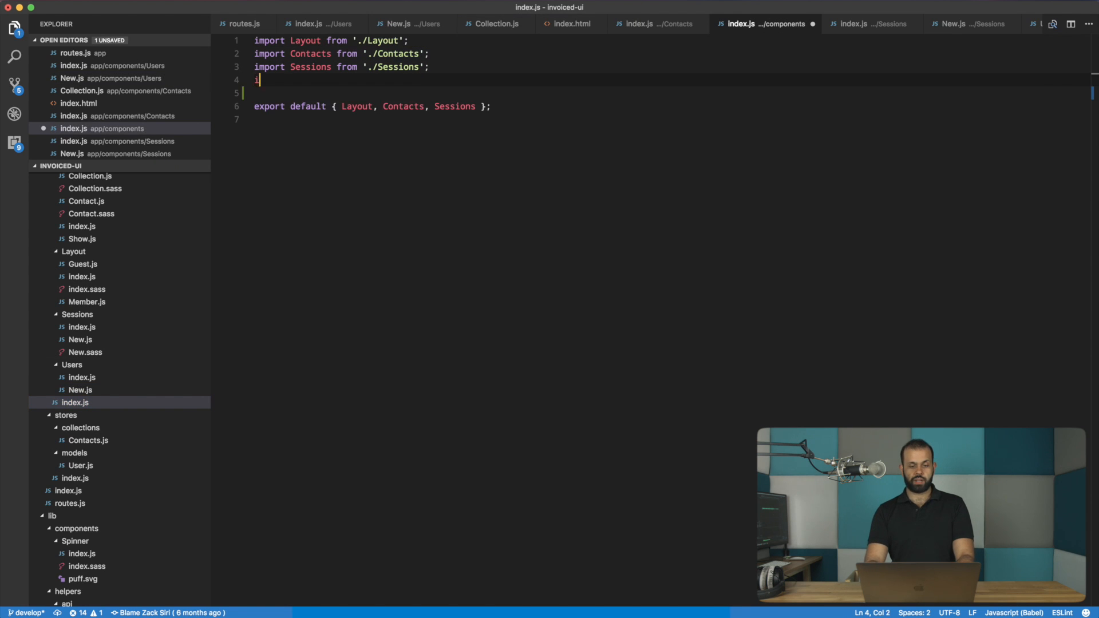
- Import Users from './Users' and add Users to the multi-line default export, then save
type("mport User")
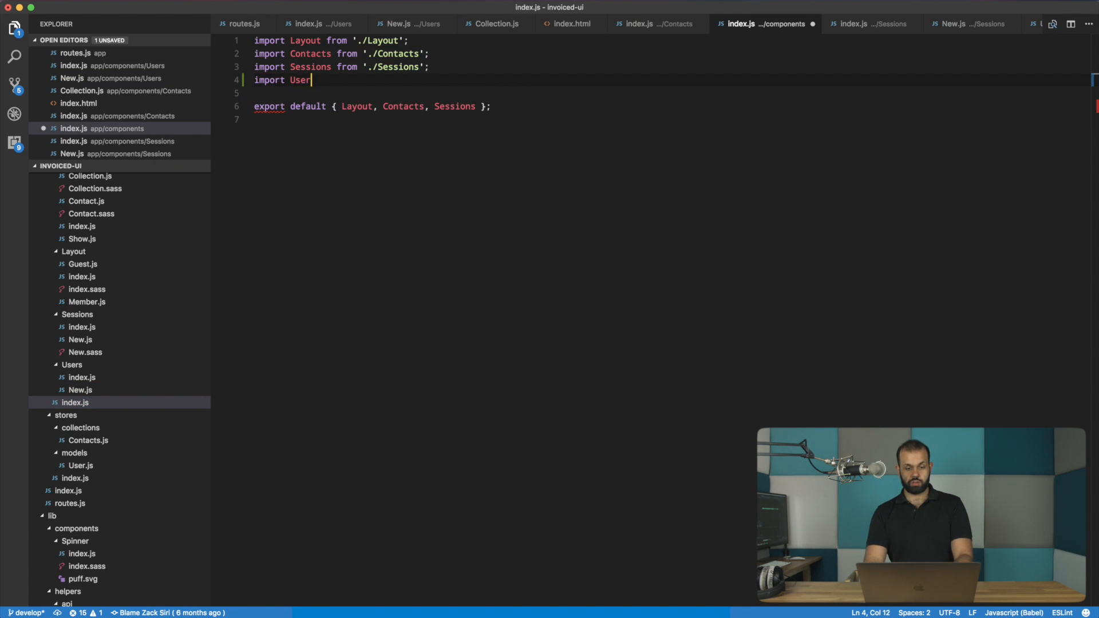
type("s from '/u")
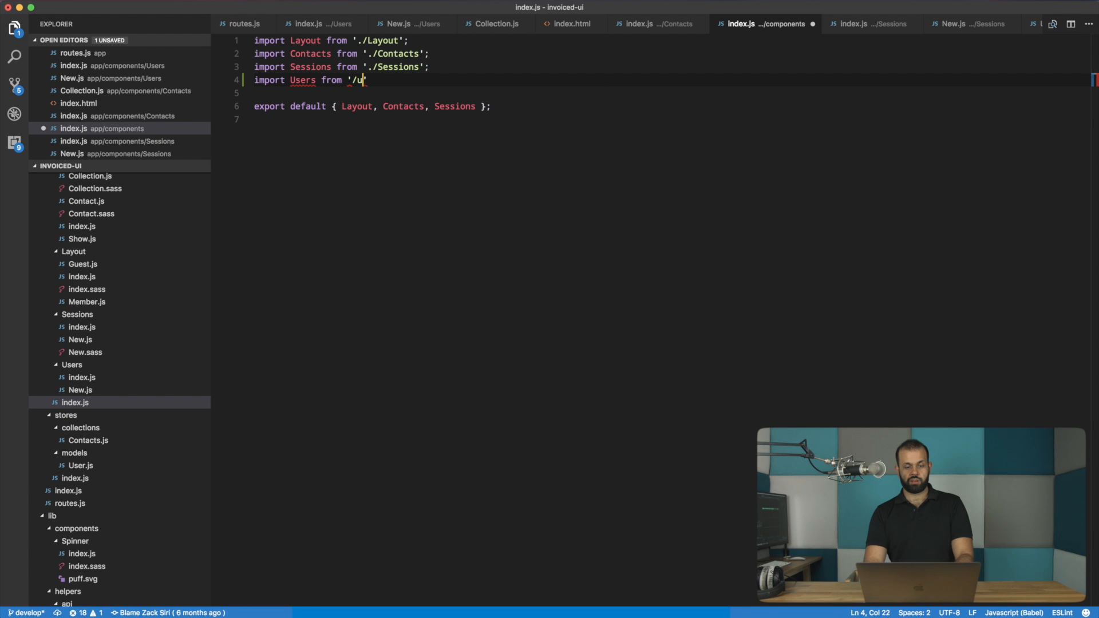
type("./User")
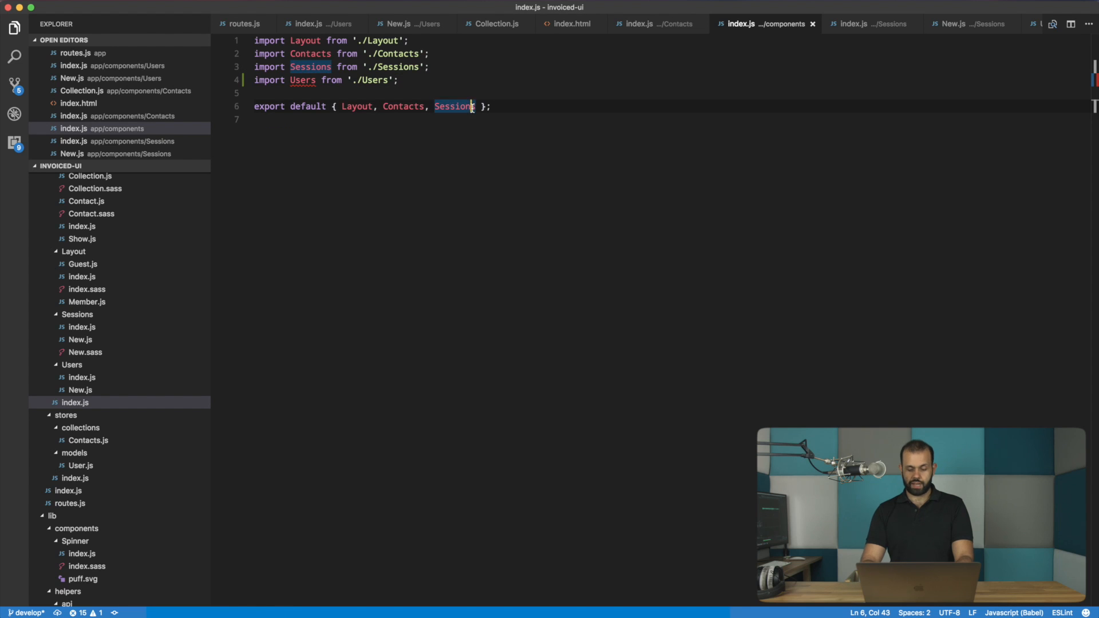
type("s, User")
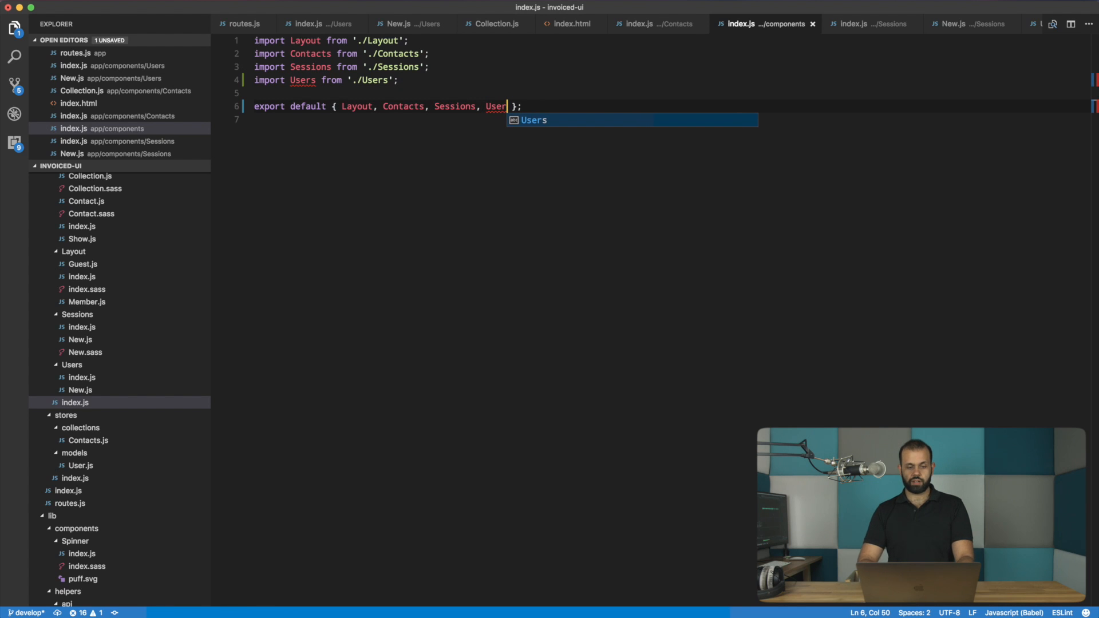
key("Escape")
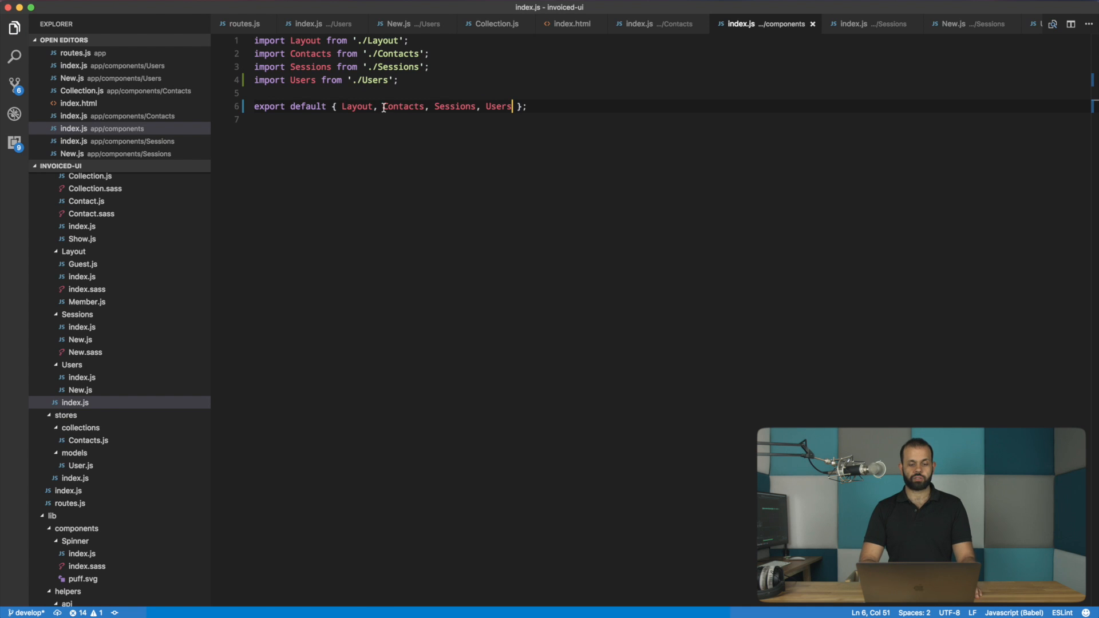
key("enter")
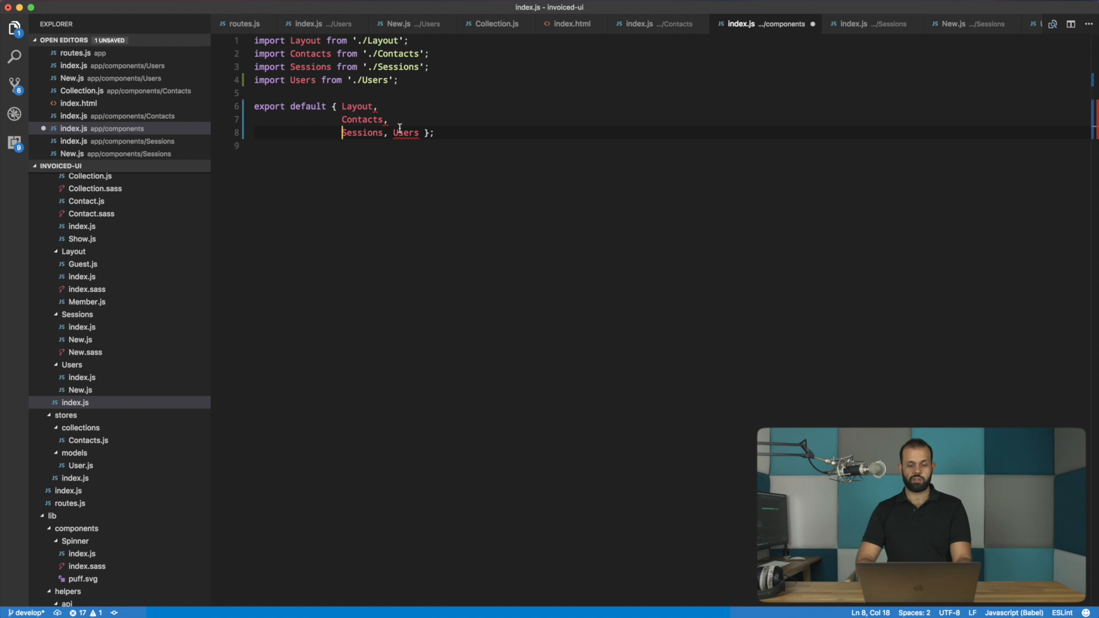
key("Enter")
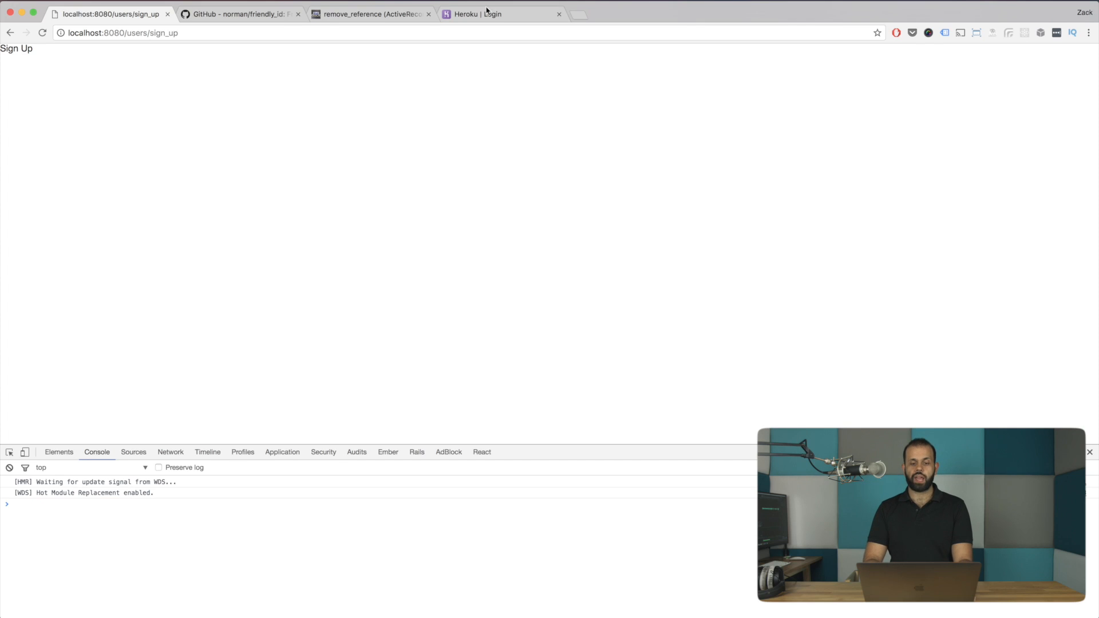
- Switch from the /users/sign_up tab showing Sign Up to the Heroku login tab
left_click(476, 14)
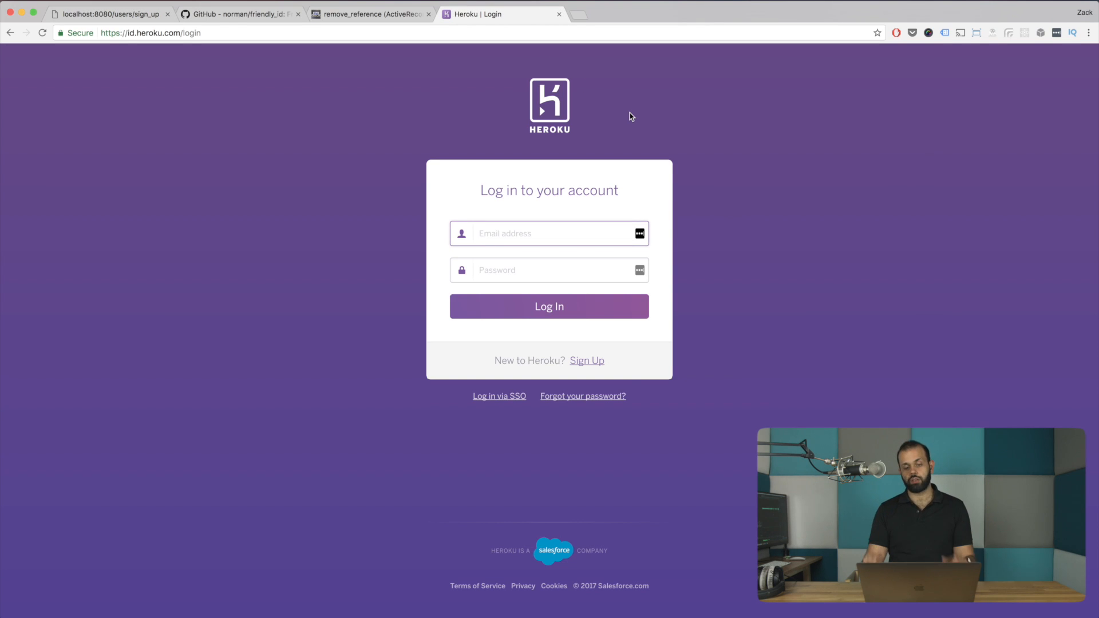